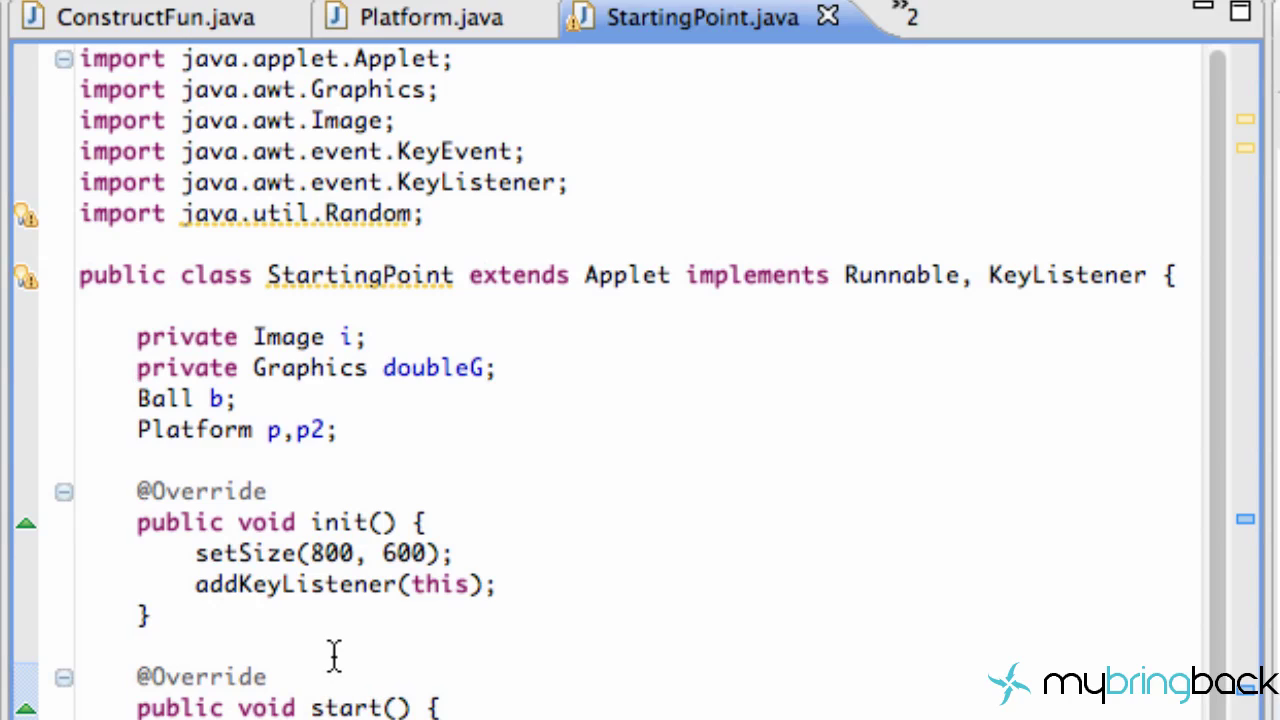
mouse_move(490, 385)
text(, )
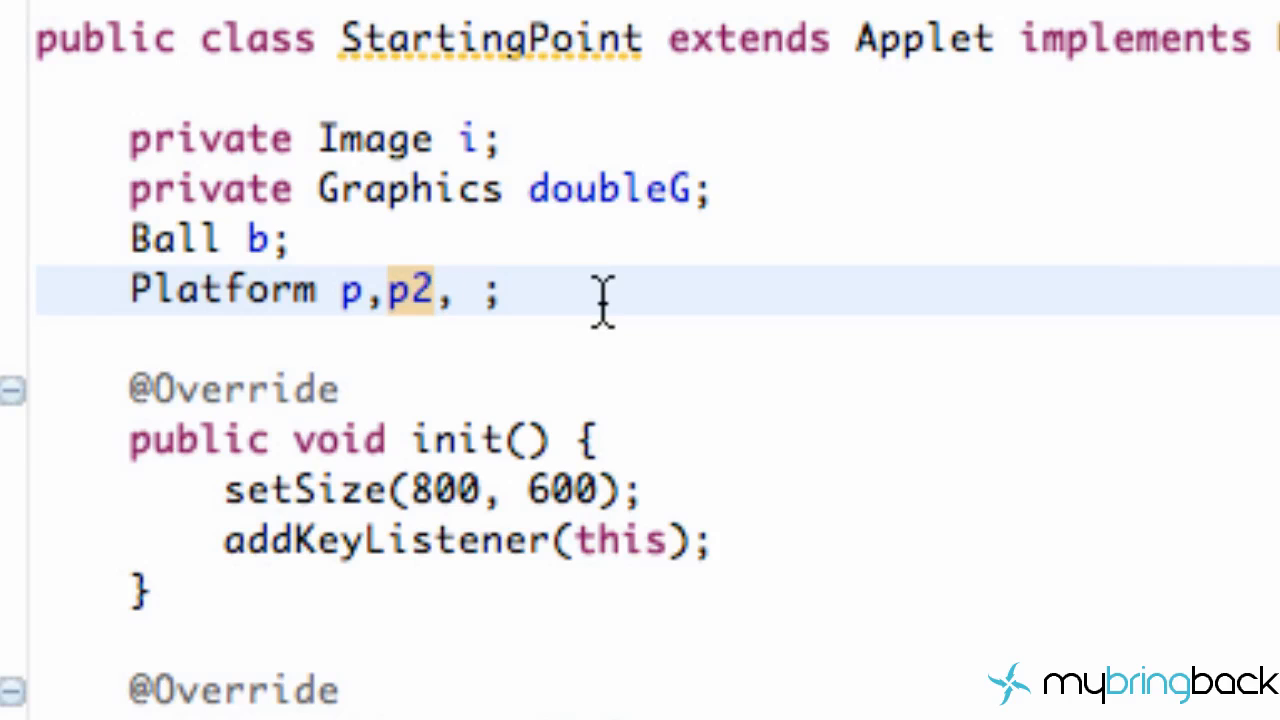
Delete ', p2' so the field declaration reads 'Platform p;'.
text(p)
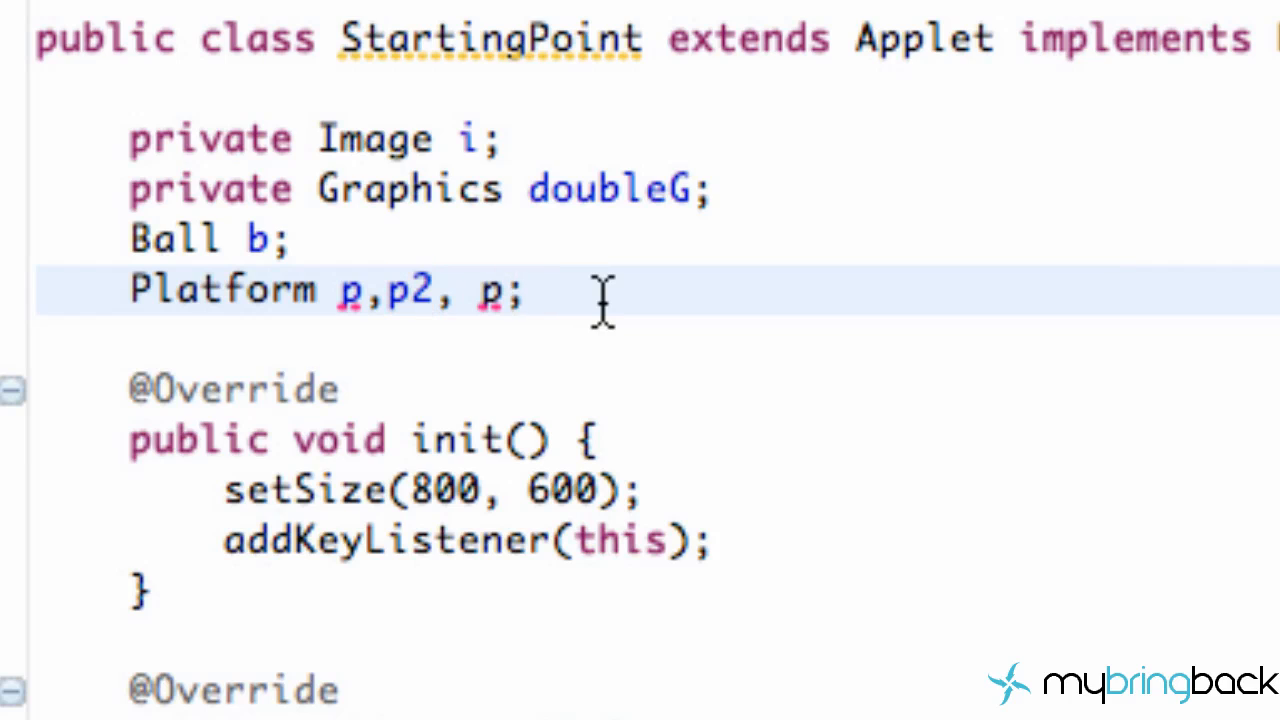
key(Backspace)
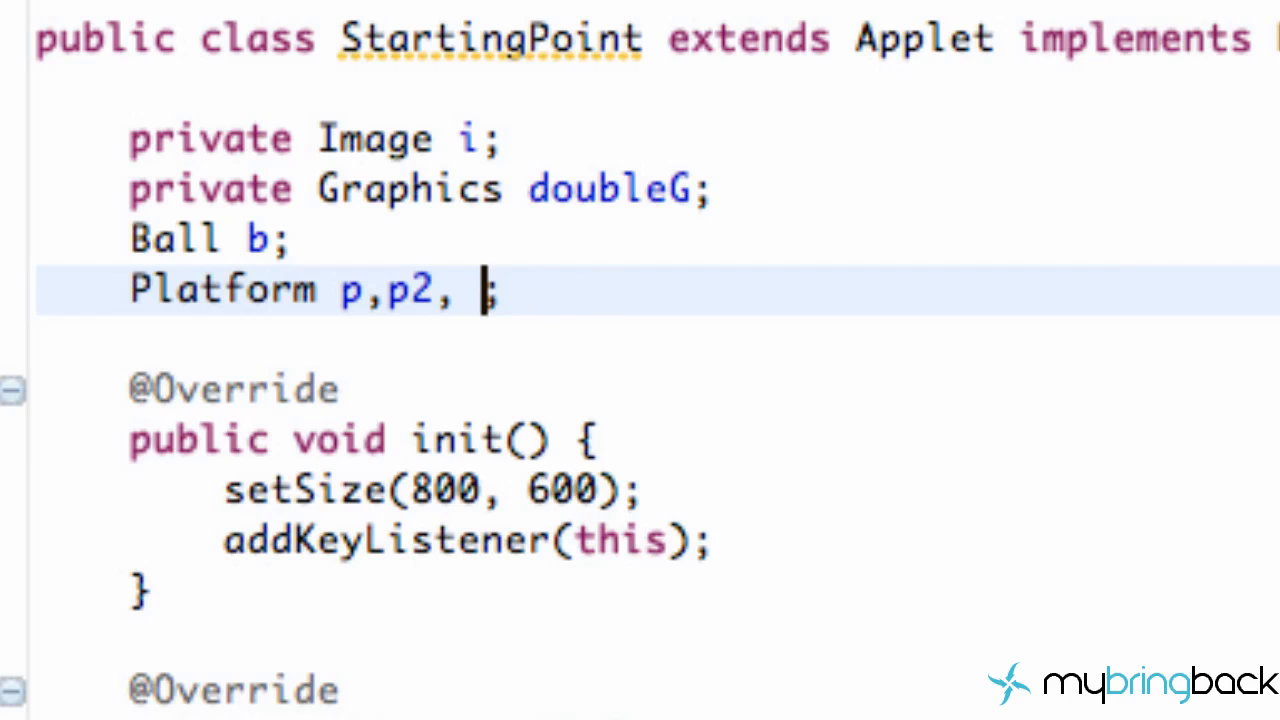
key(Backspace)
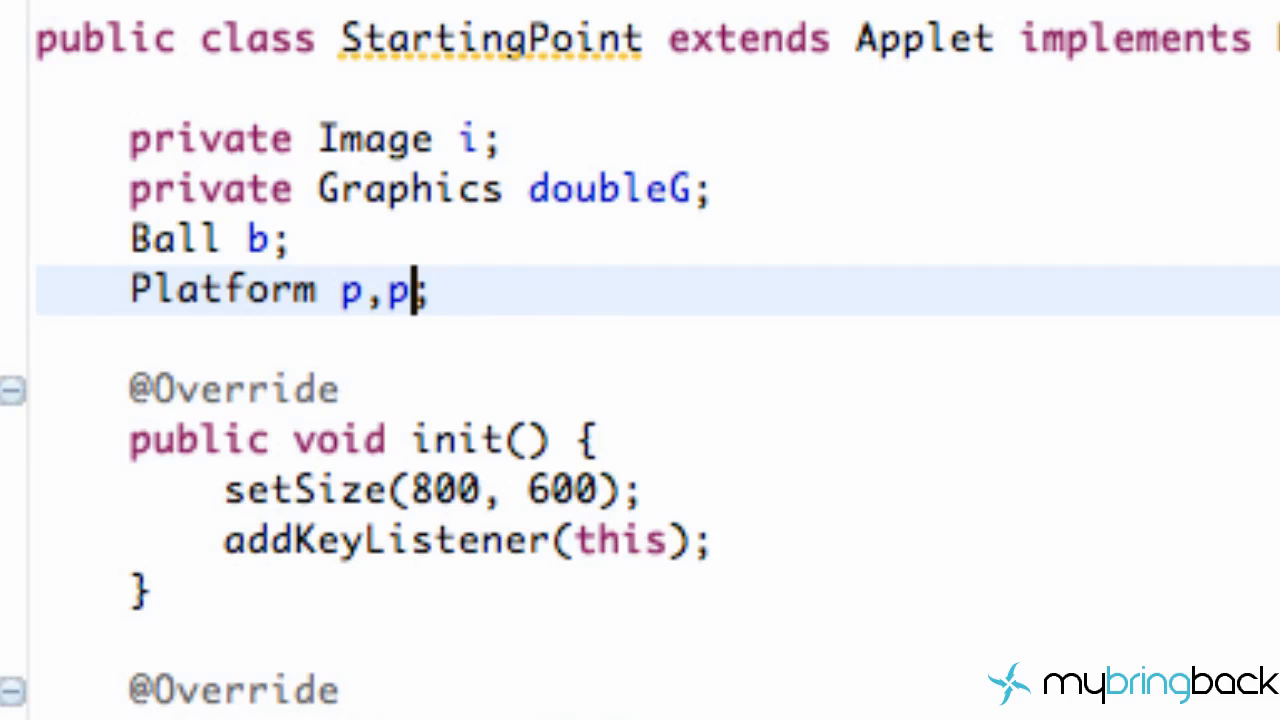
key(Backspace)
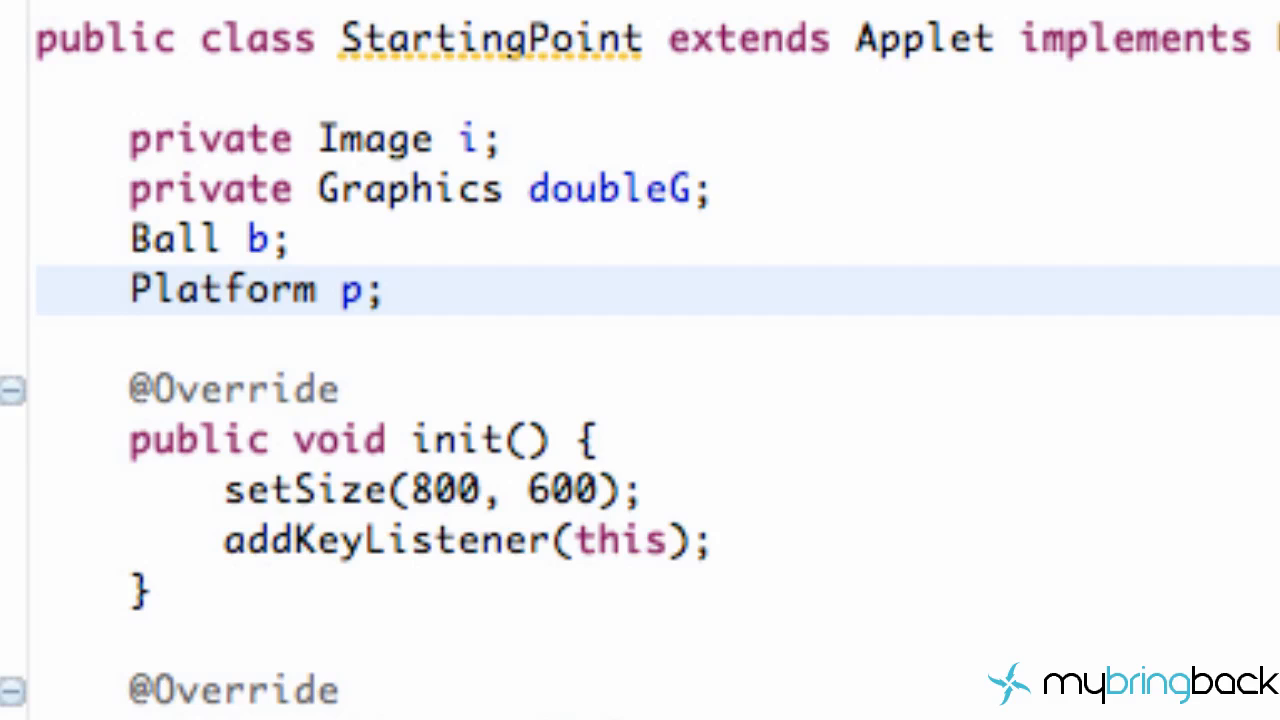
Declare the field as 'Platform p[] = new Platform[7];'.
double_click(351, 290)
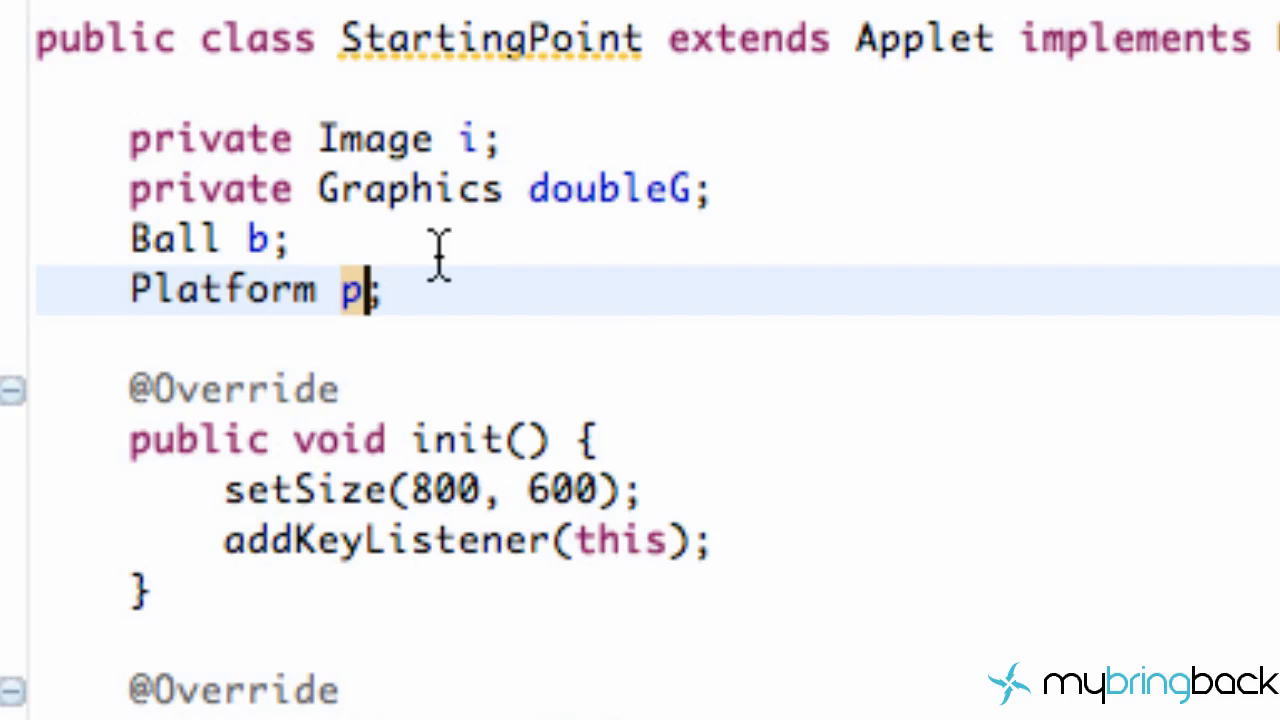
text([])
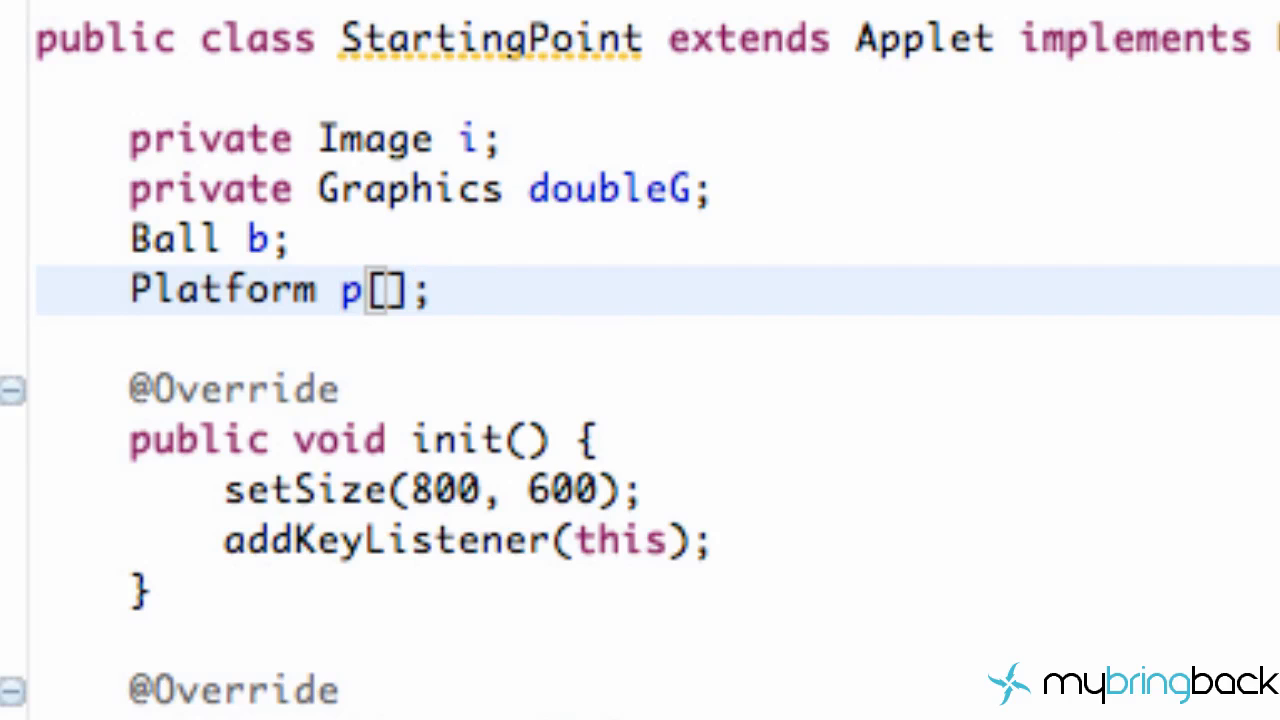
text(= new)
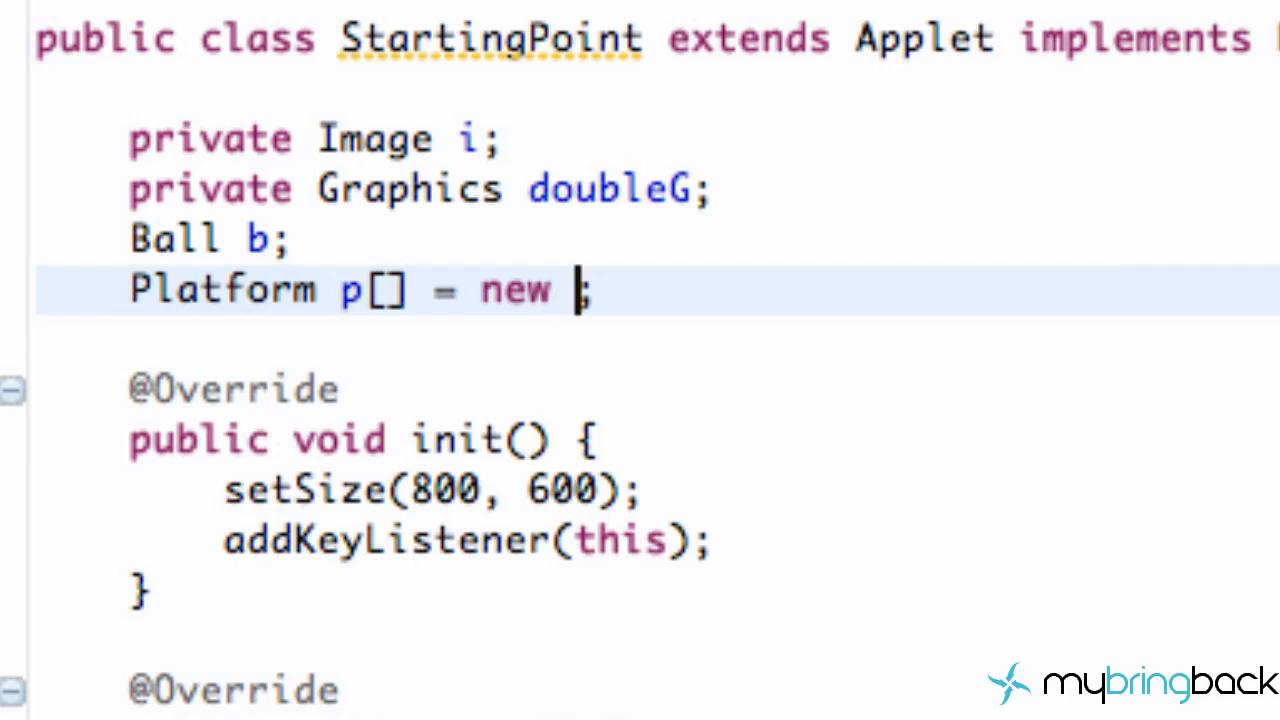
text(Plat)
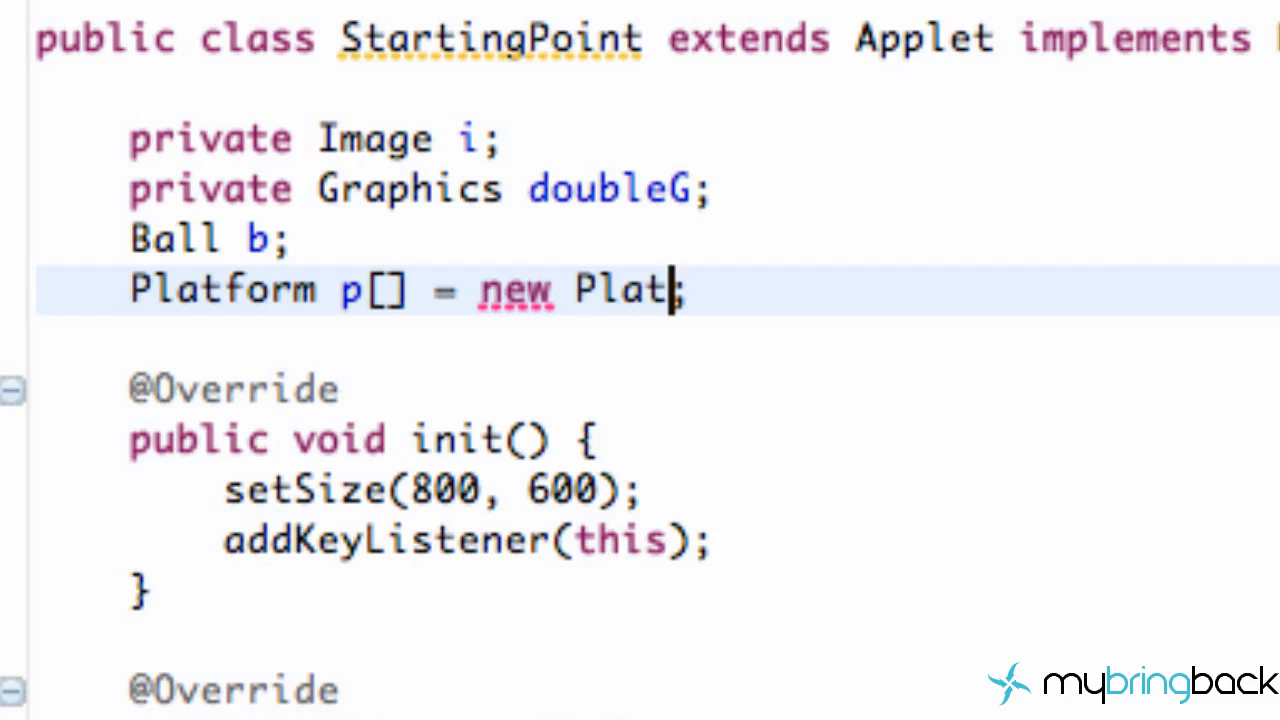
text(form[)
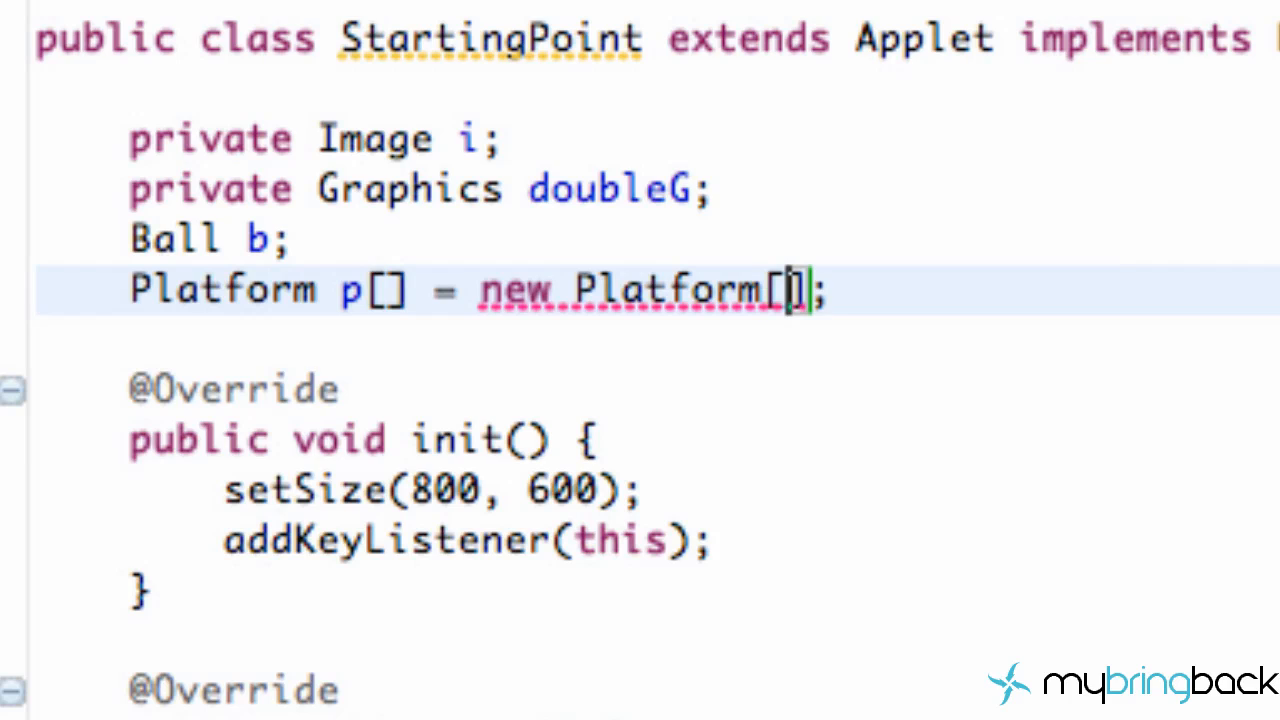
text(7)
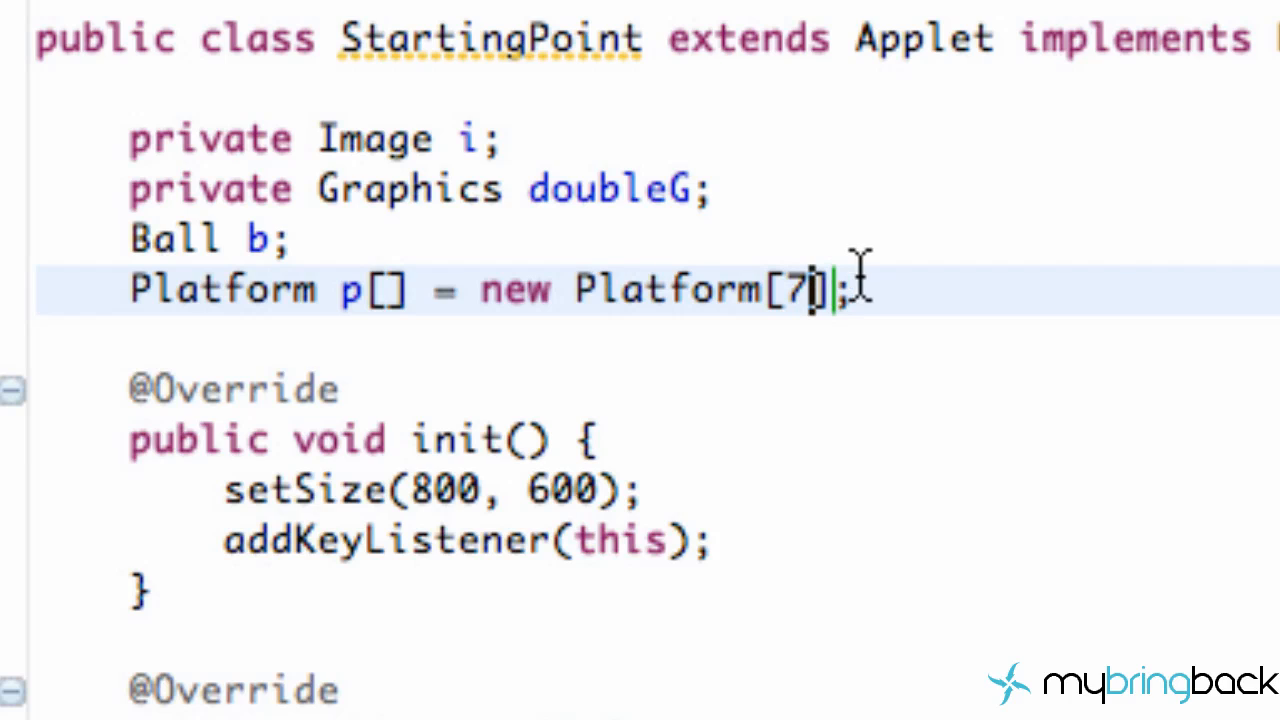
mouse_move(783, 705)
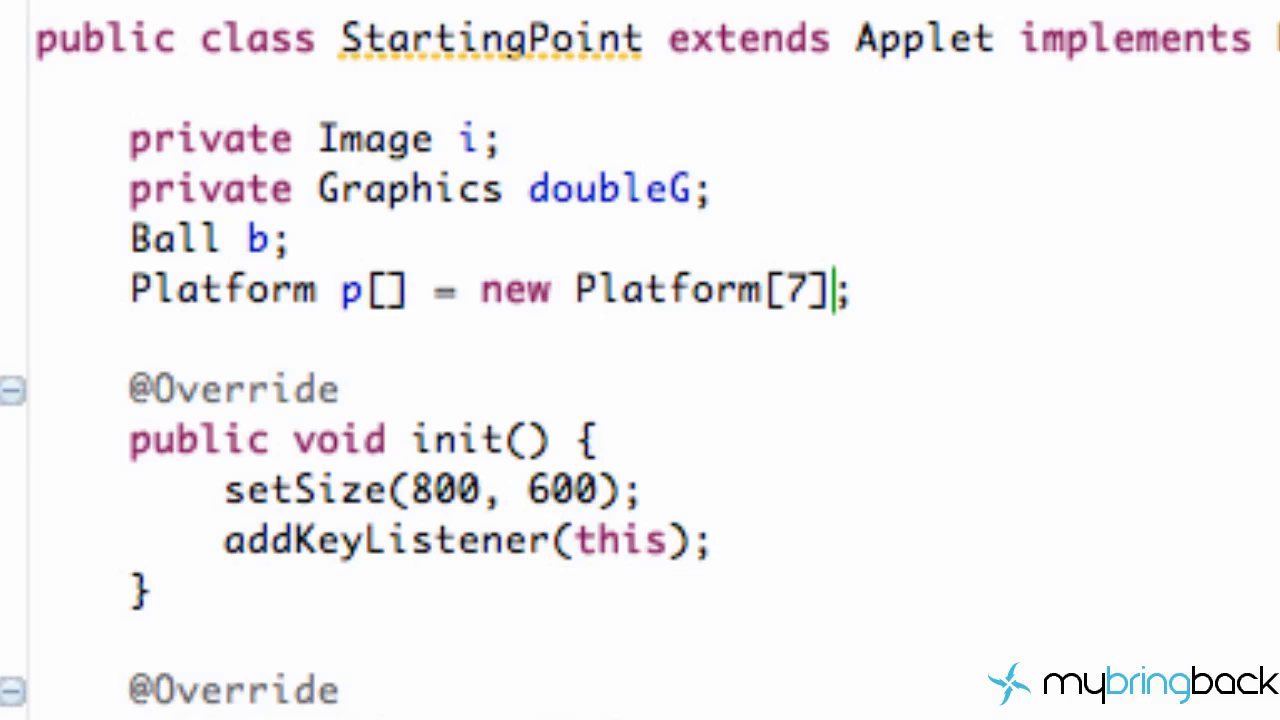
Write a 'for (int i = 0; i < p.length; i++)' loop in start().
scroll(down, 3)
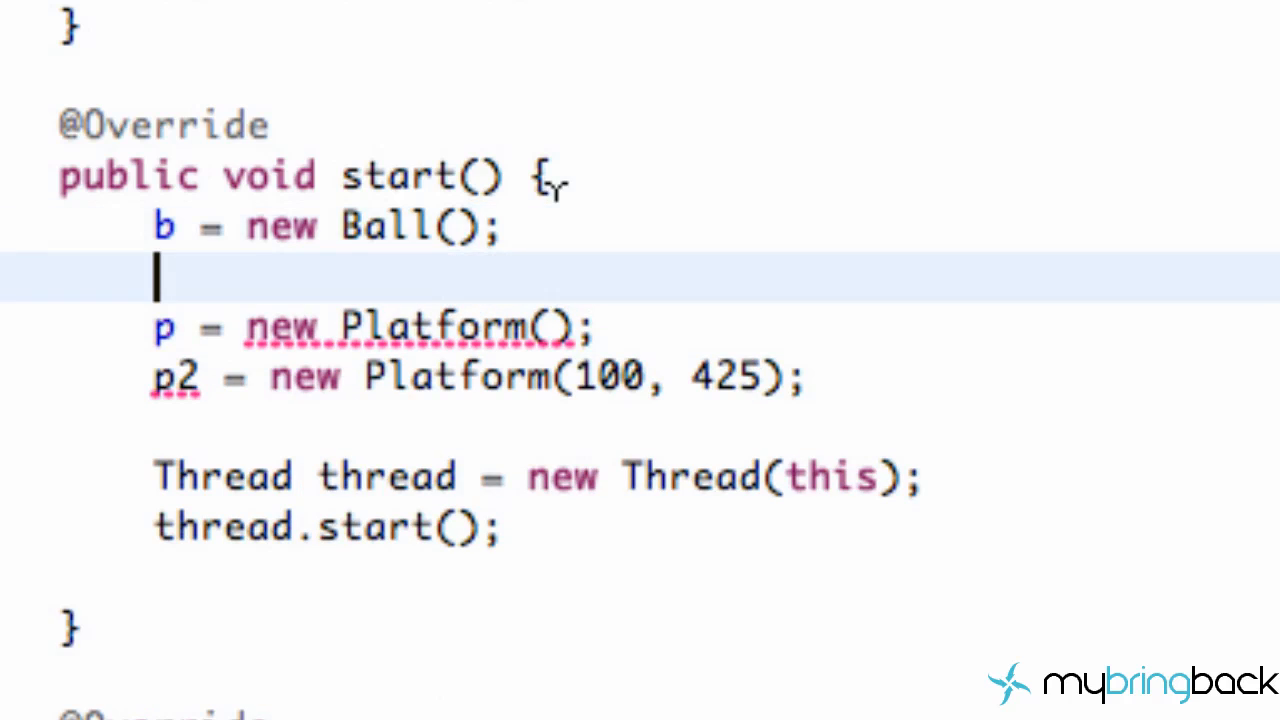
text(foi)
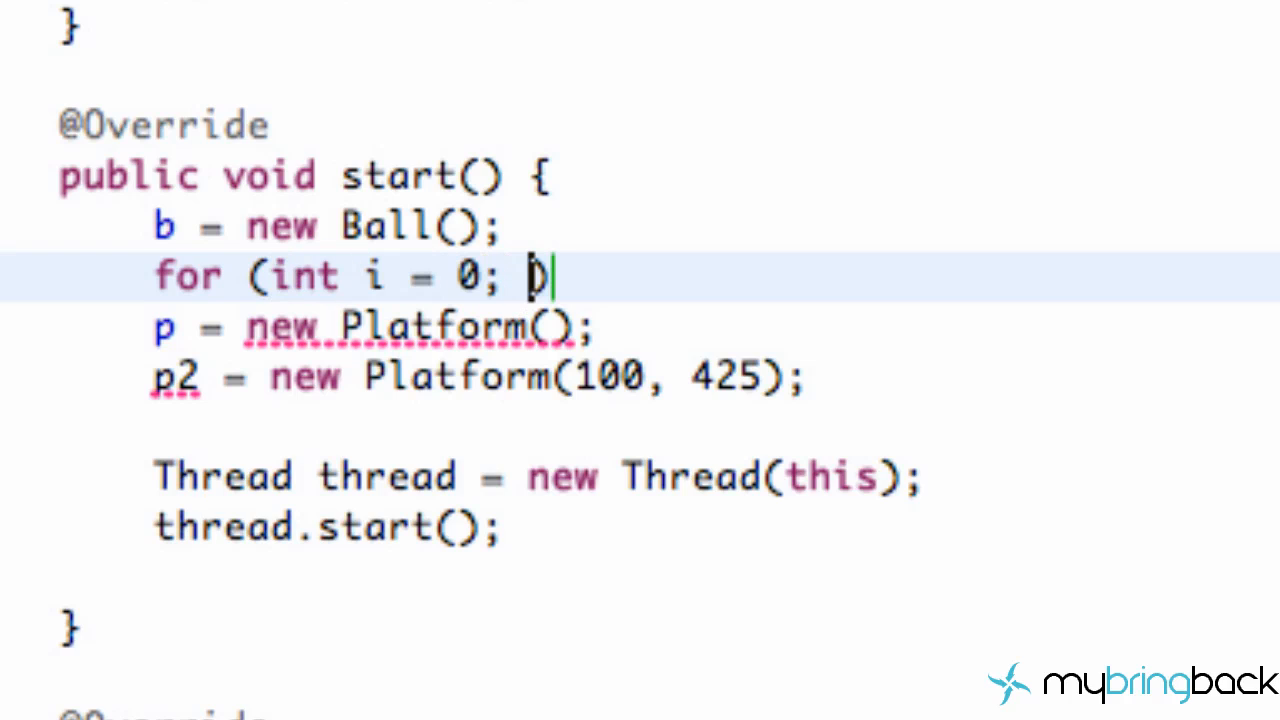
text(i ))
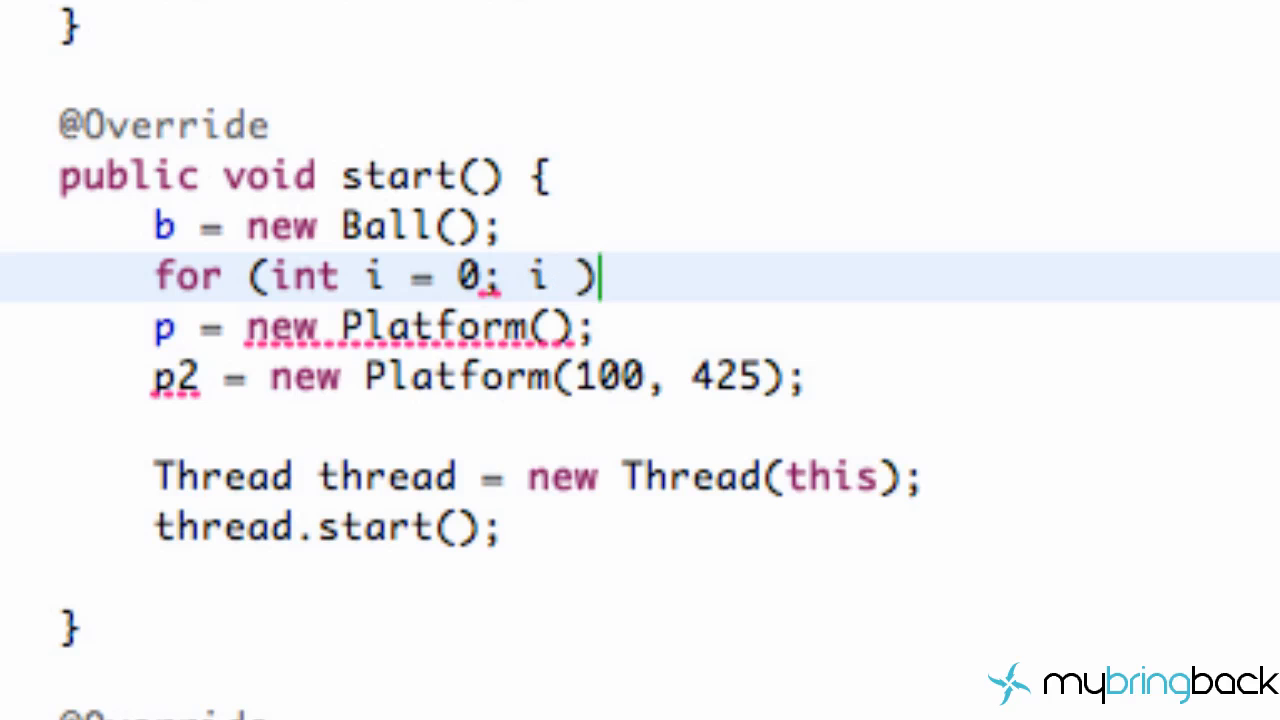
text(<p)
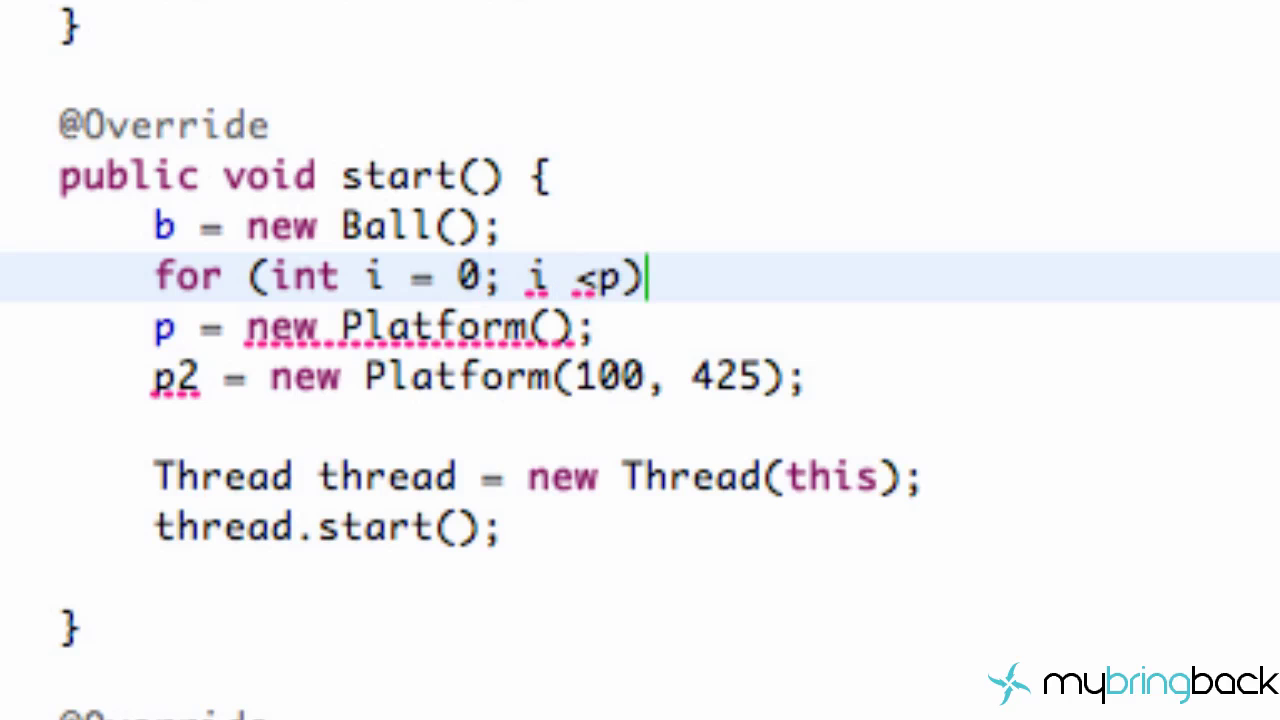
text(.length)
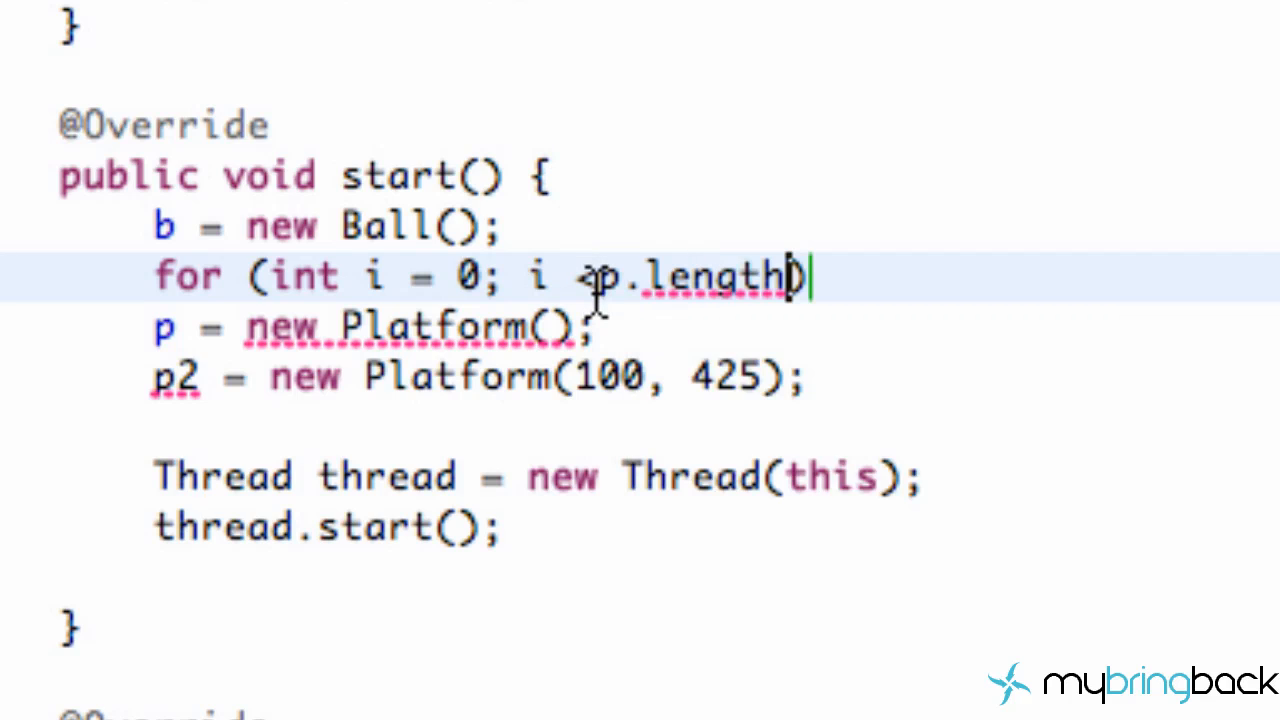
text(<)
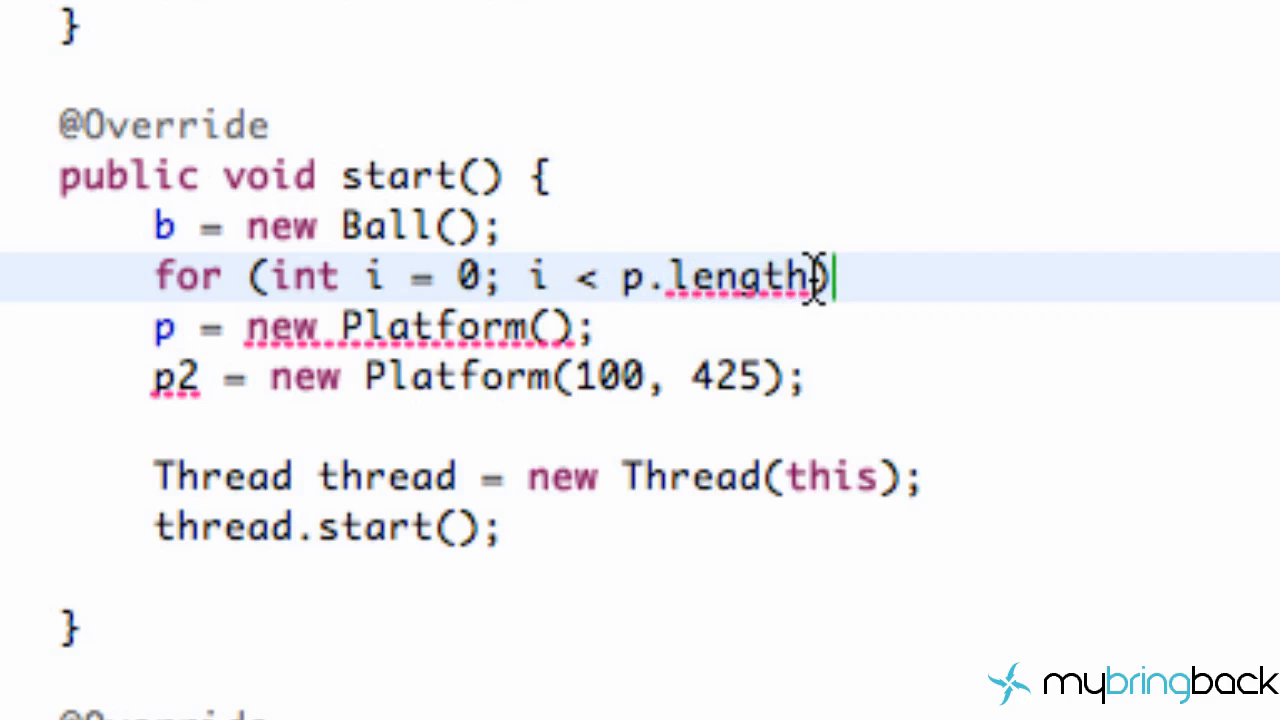
text(+))
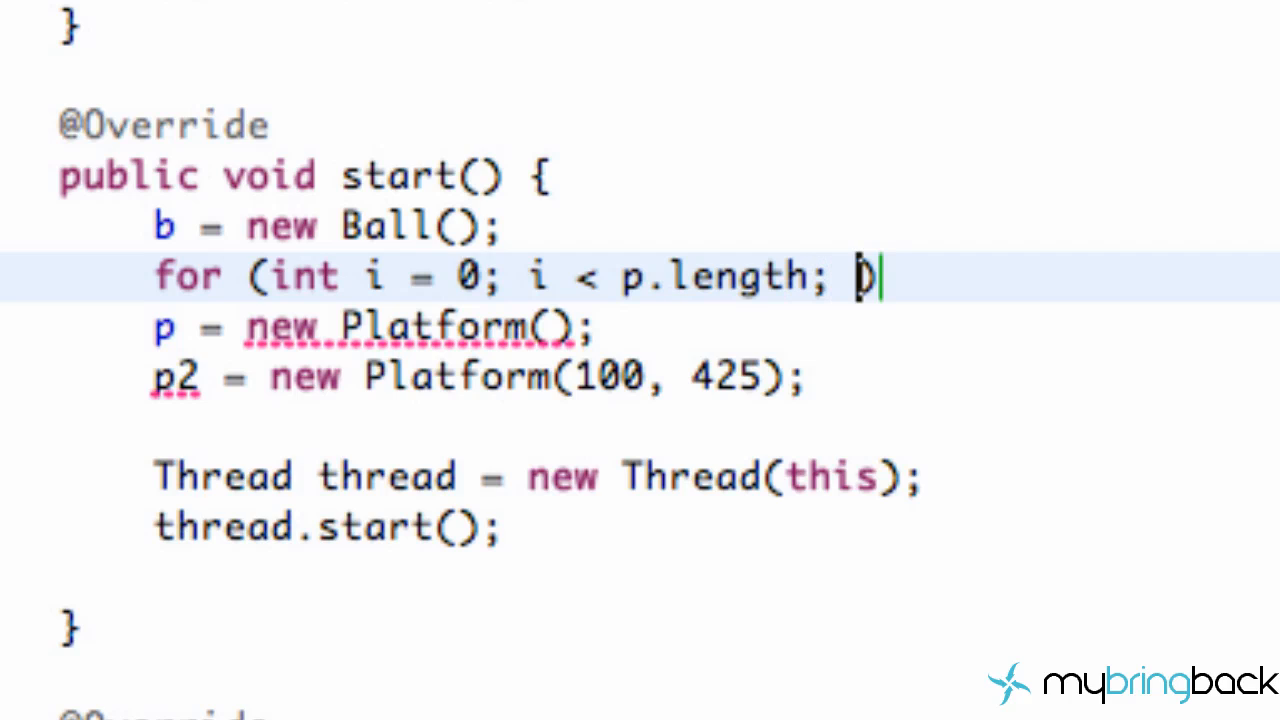
text(++))
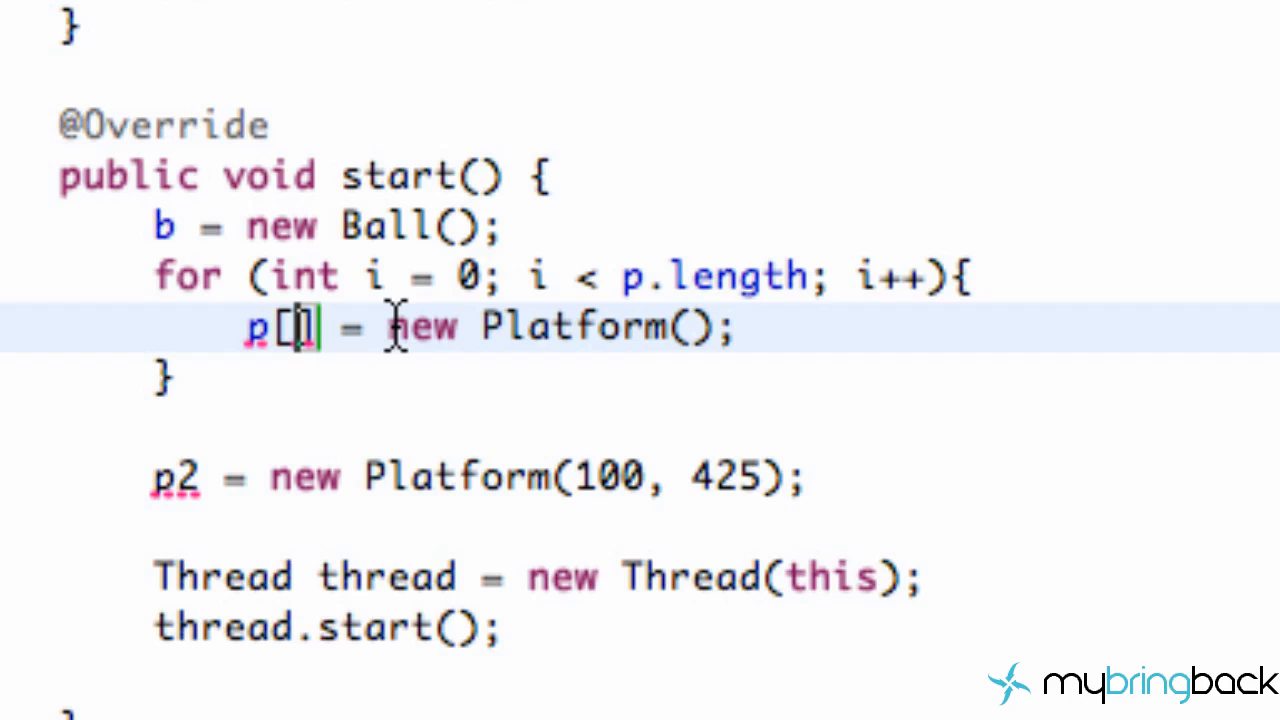
Assign the new Platform to p[i] inside the loop.
key(Backspace)
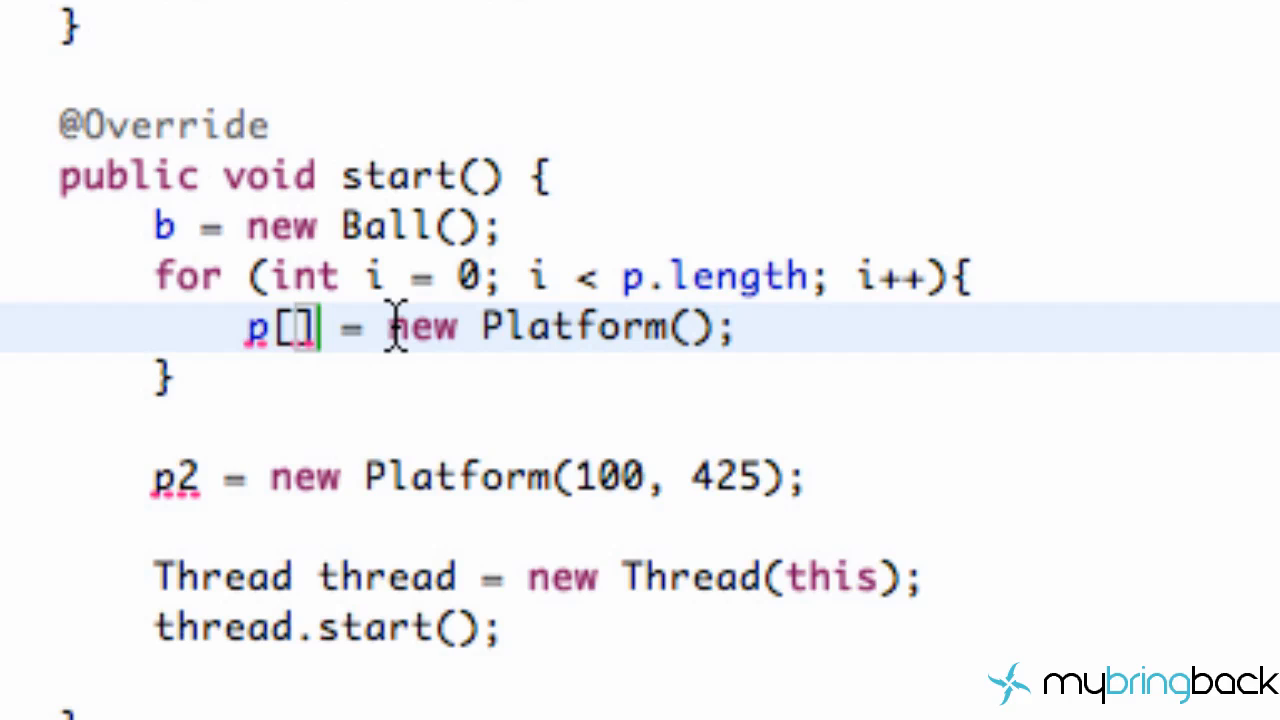
text(i)
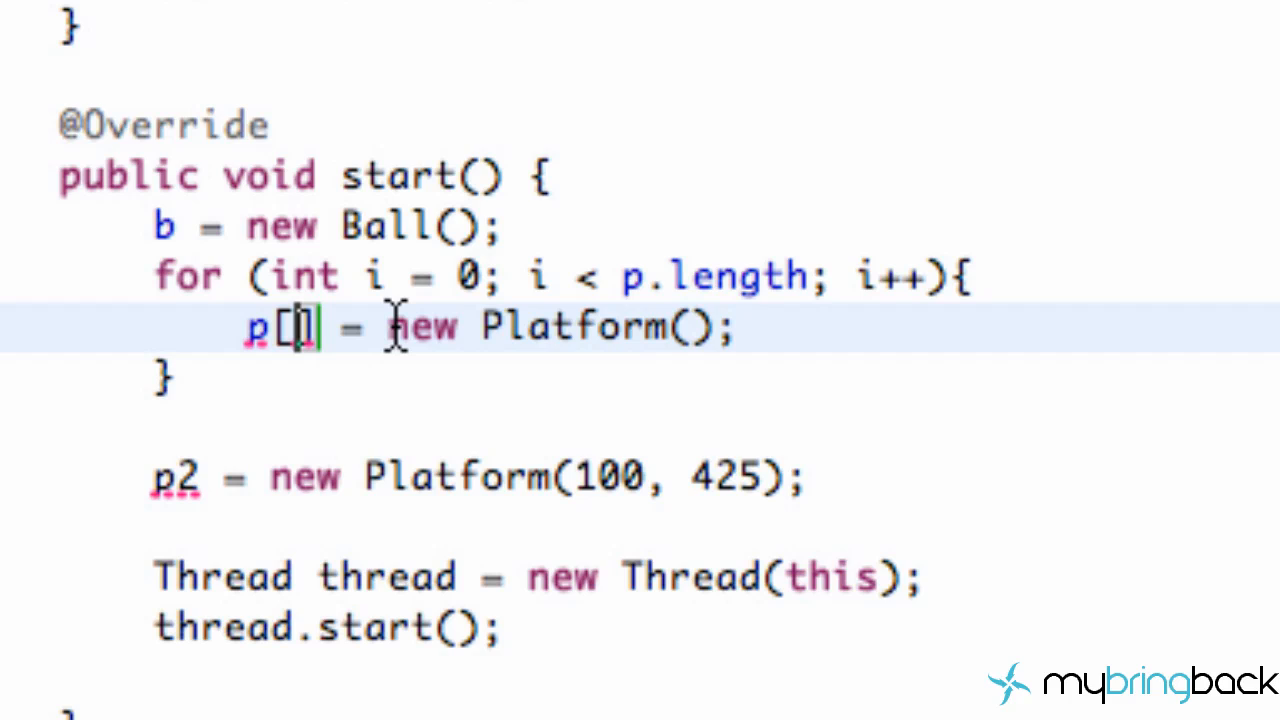
text(i)
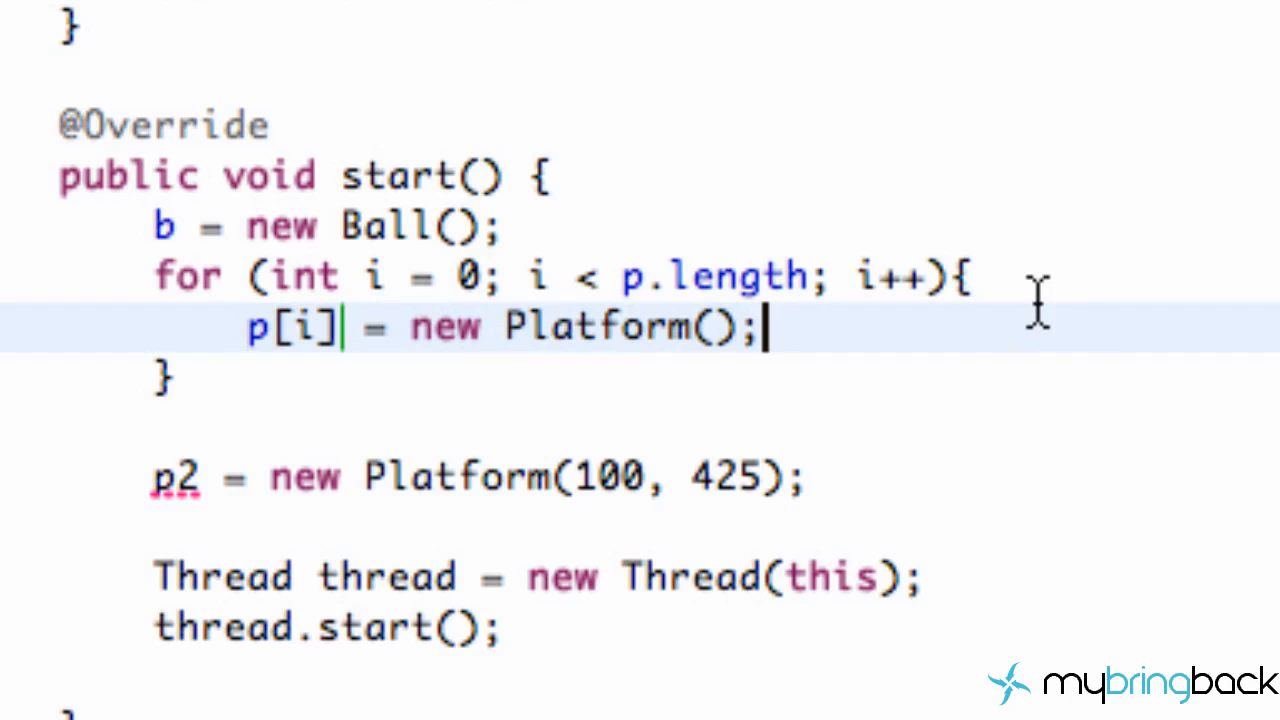
Declare 'Random r = new Random();' inside the loop.
text(R)
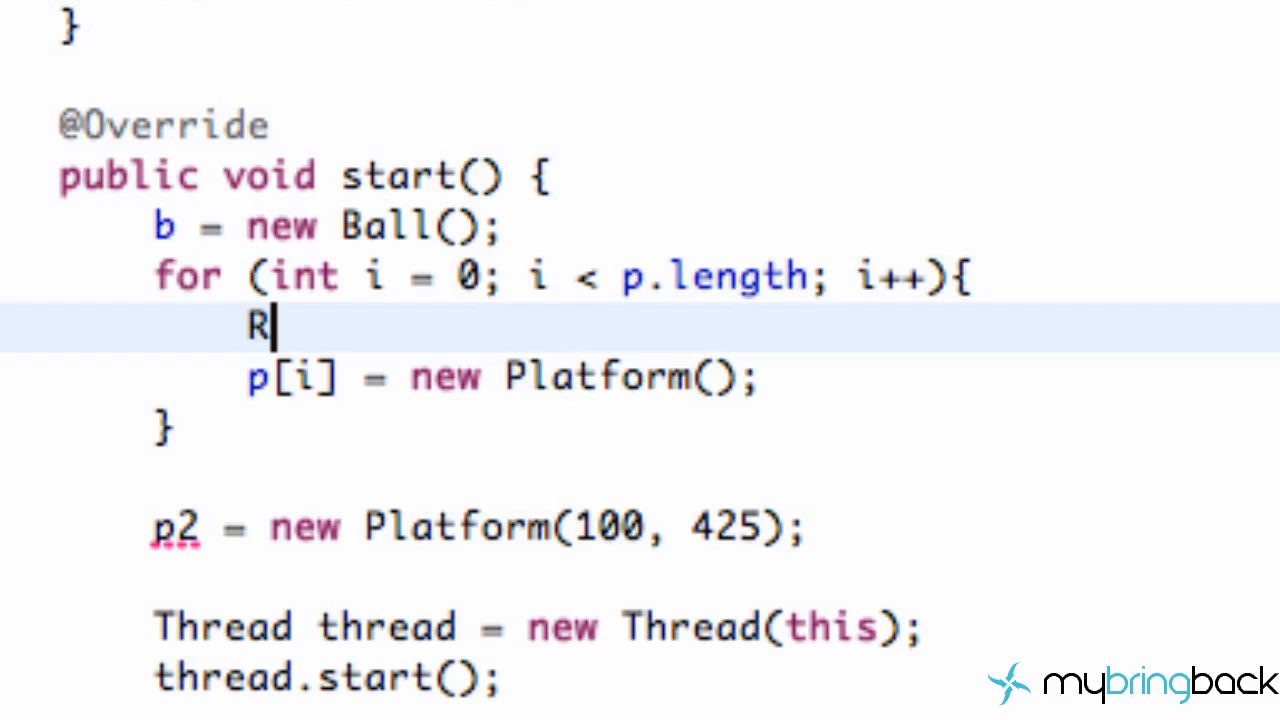
text(an)
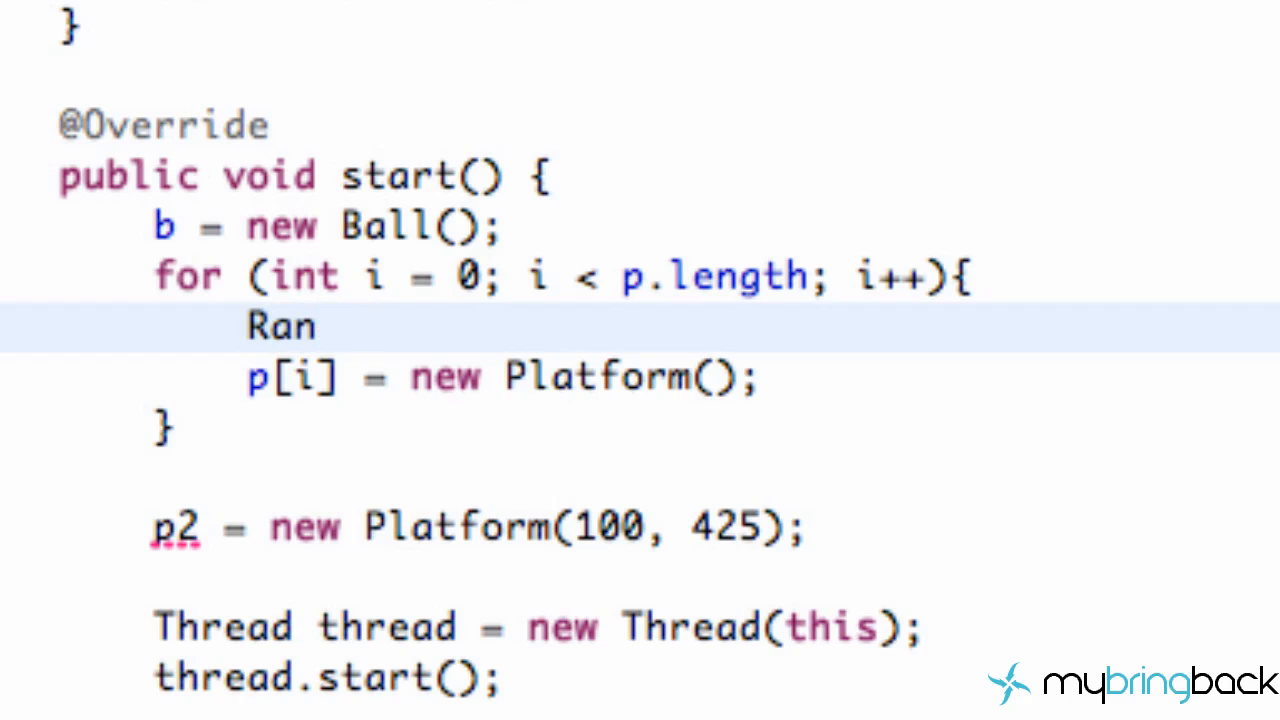
key(BackSpace)
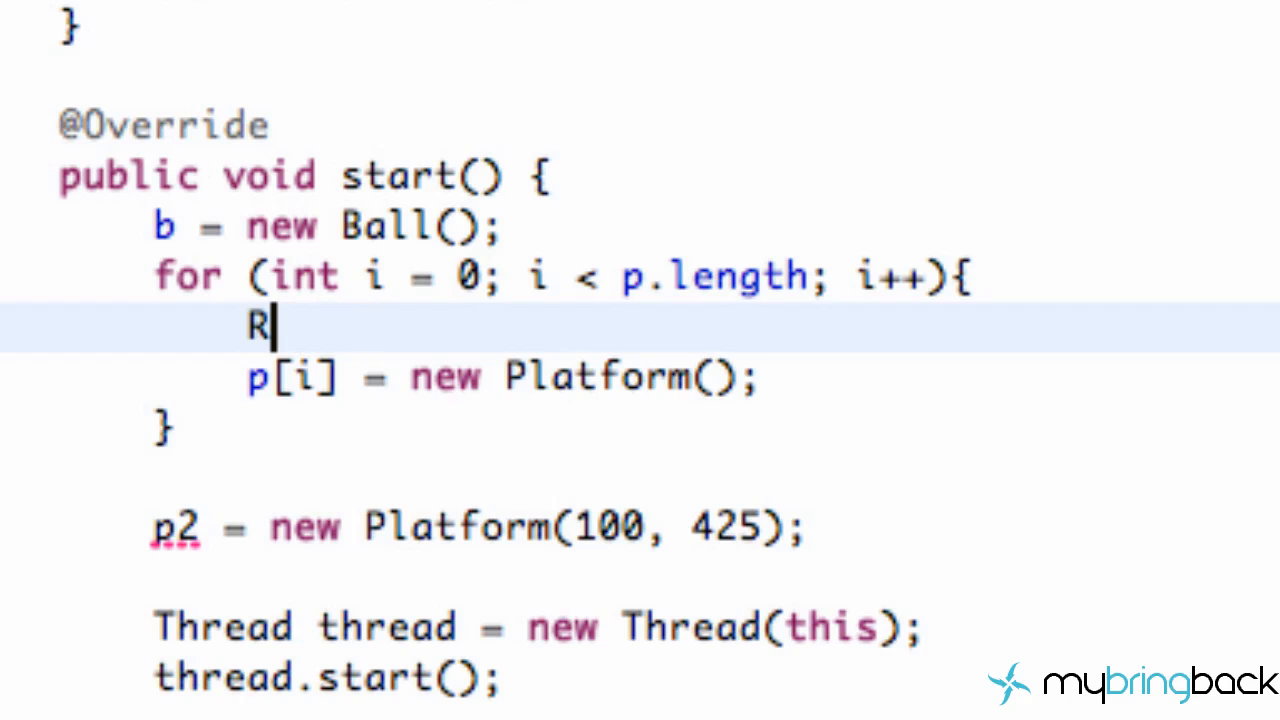
text(andom r)
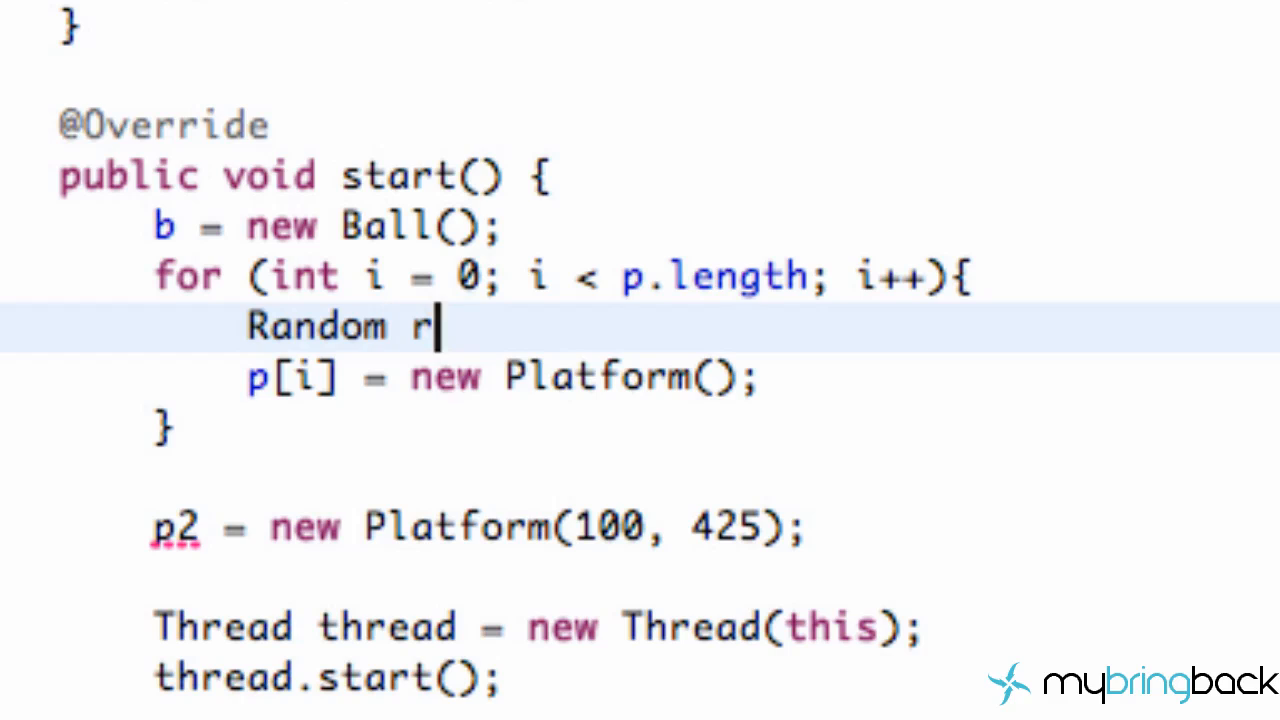
text(= new n)
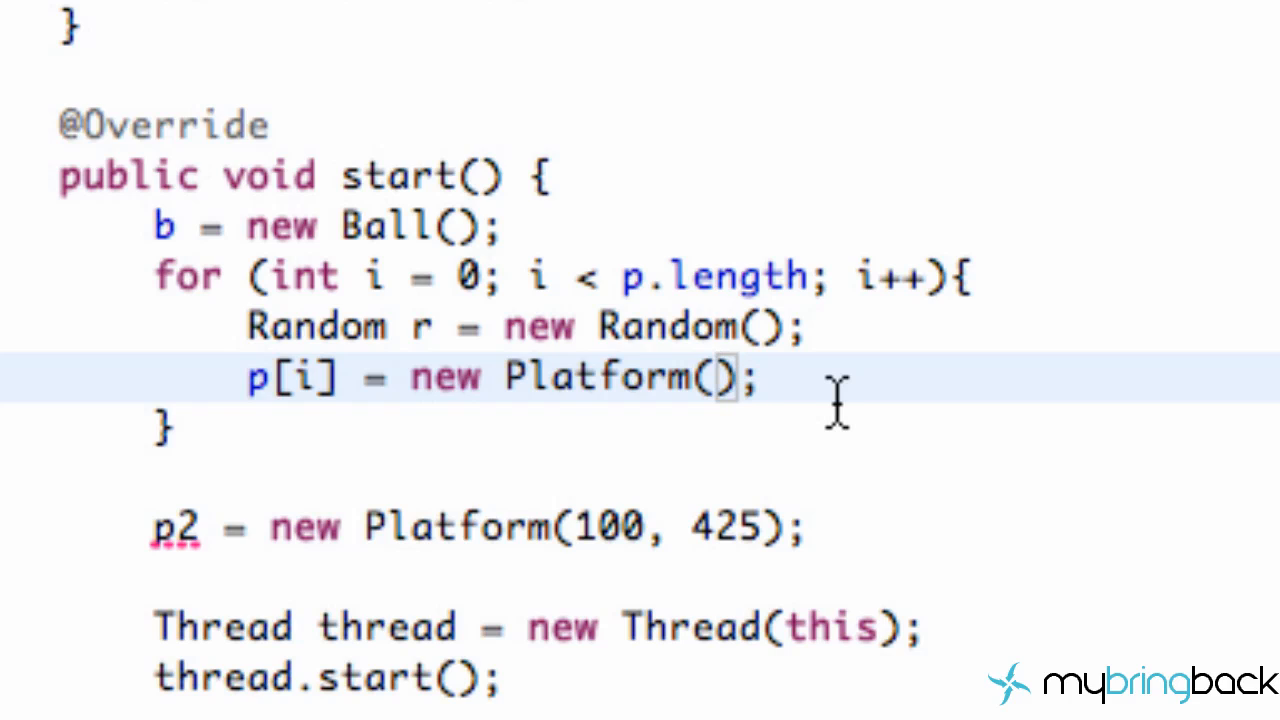
Pass getWidth() and r.nextInt(400) as the Platform constructor arguments.
click(718, 377)
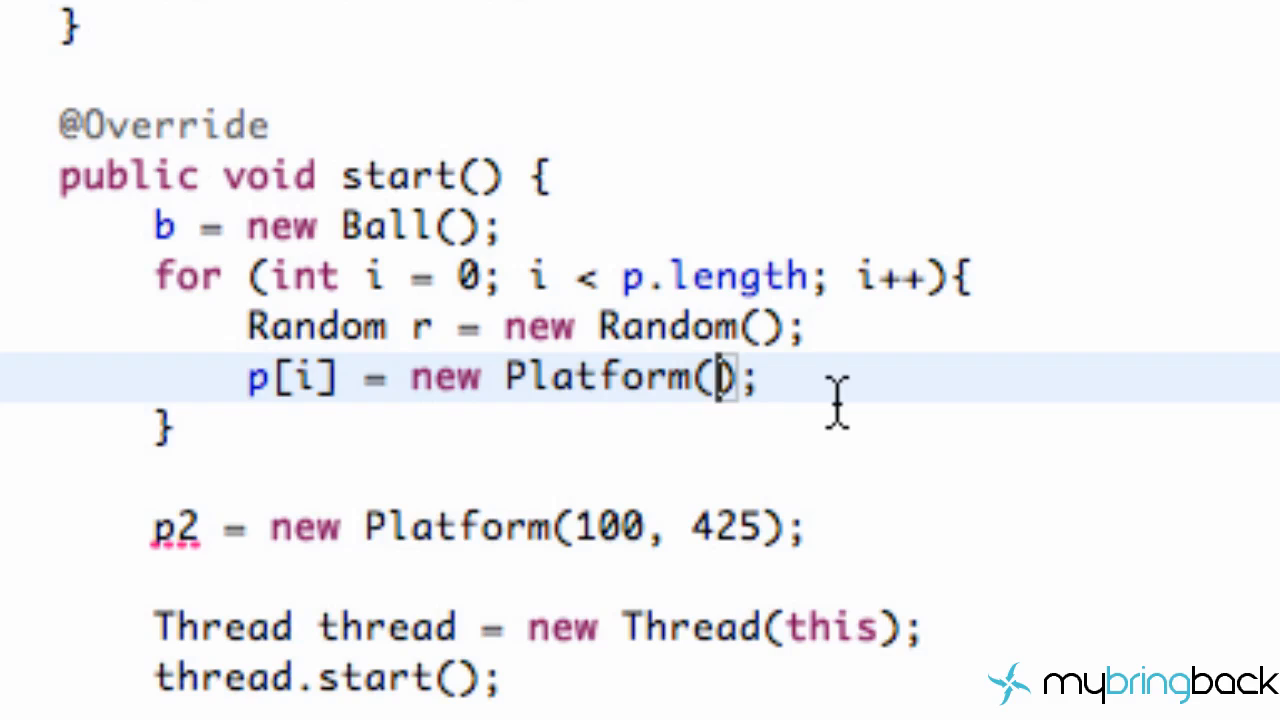
key(Backspace)
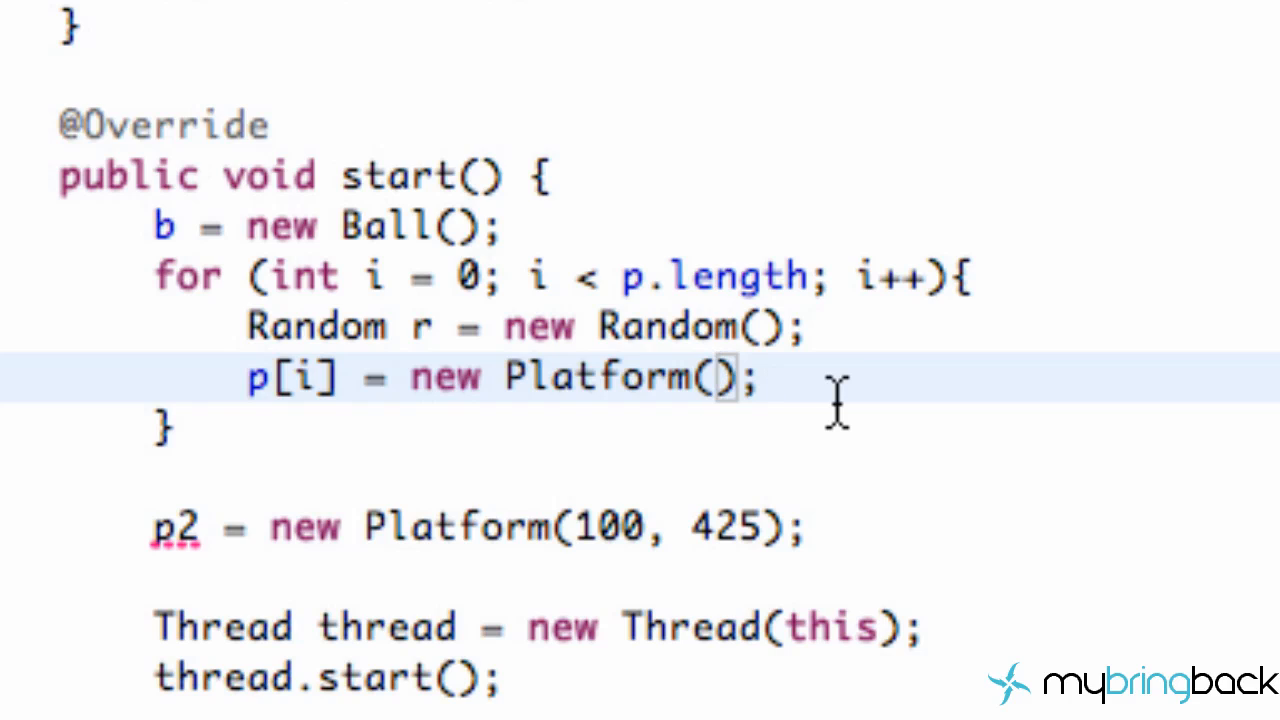
click(718, 377)
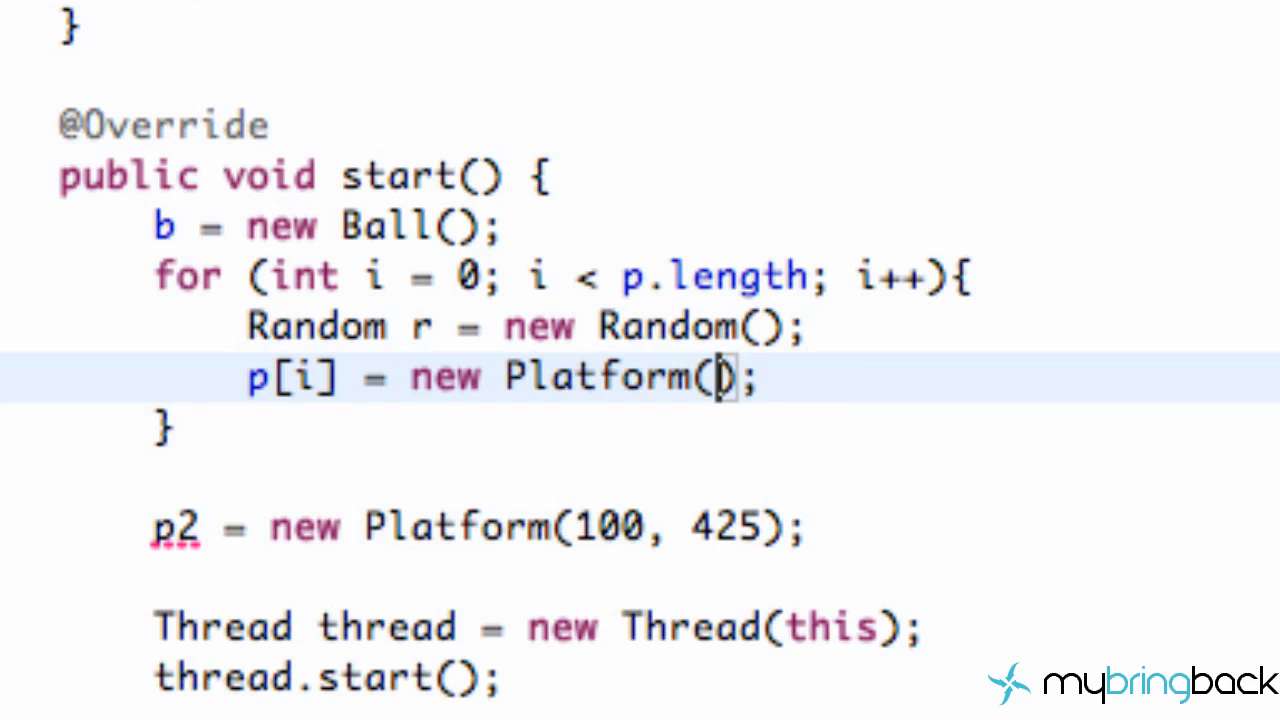
text(get)
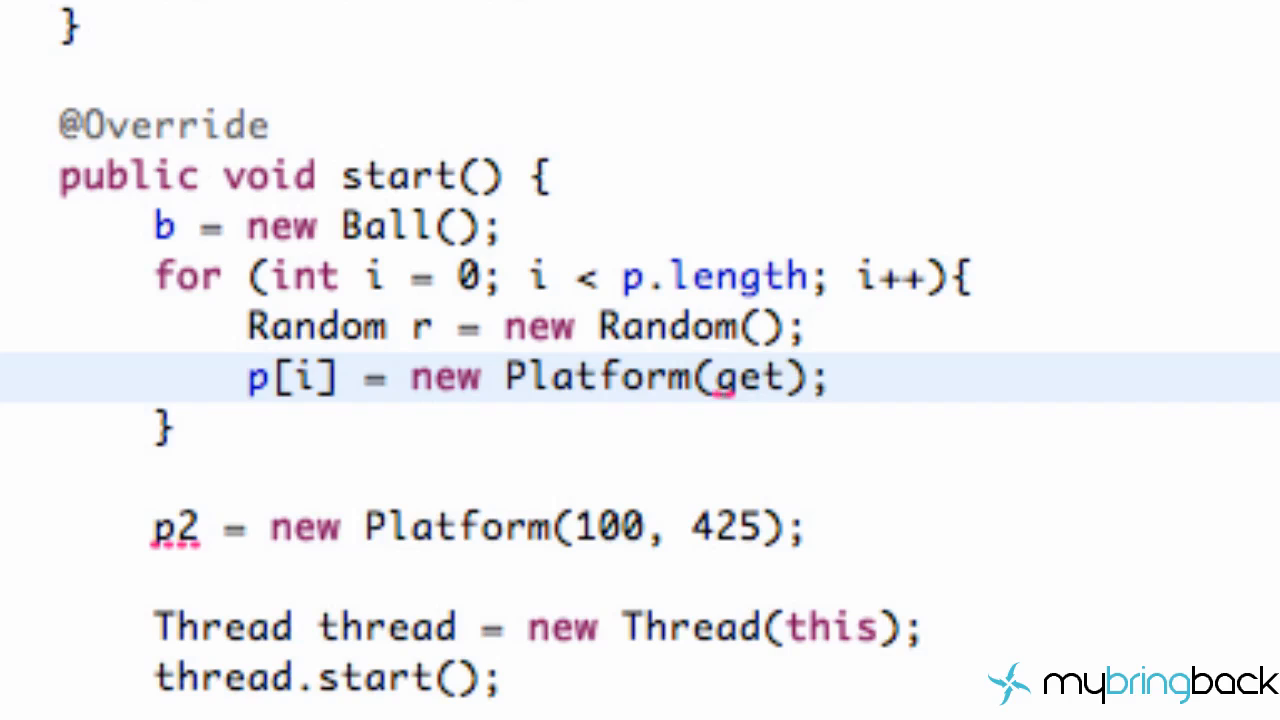
text(Wid)
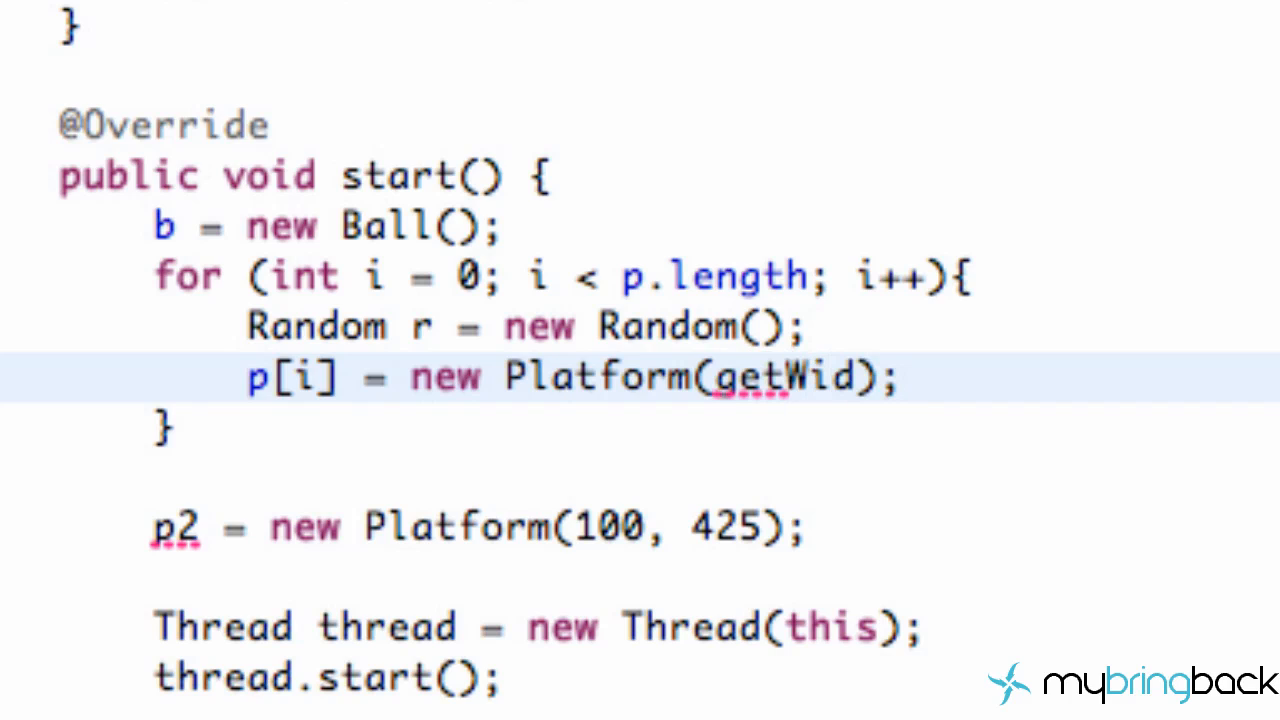
text(th(), r)
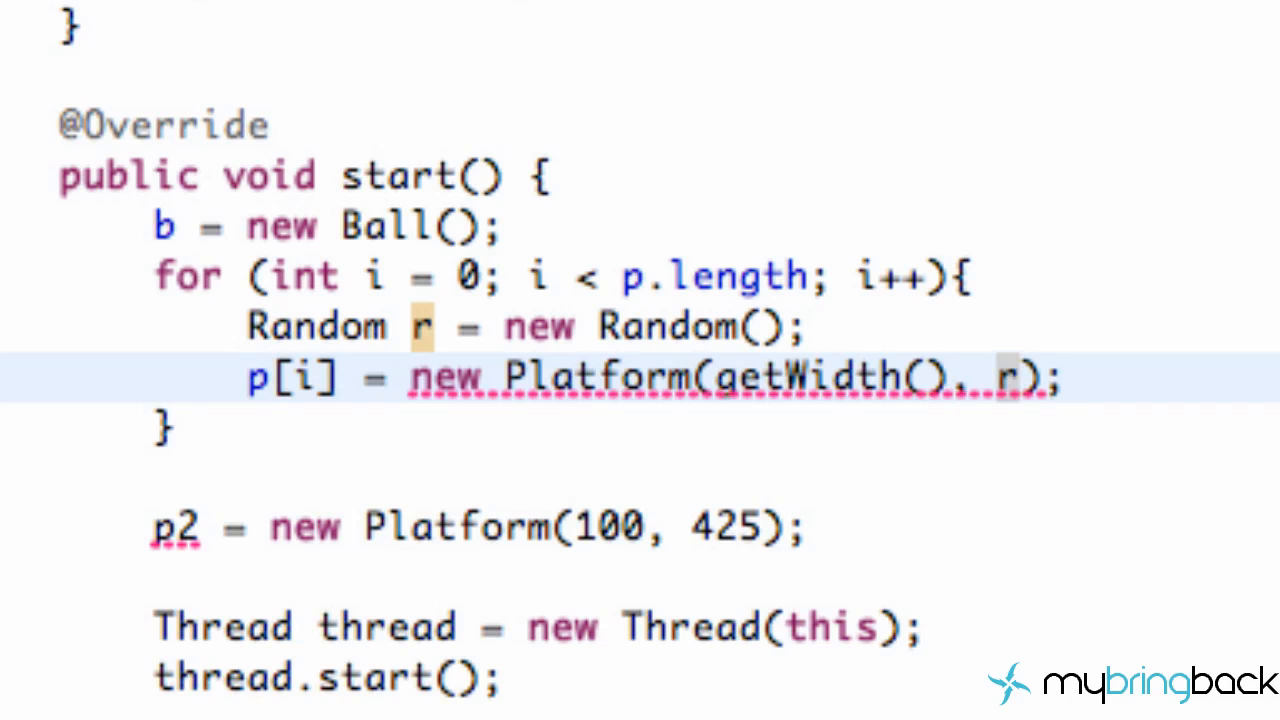
text(.nextInt()
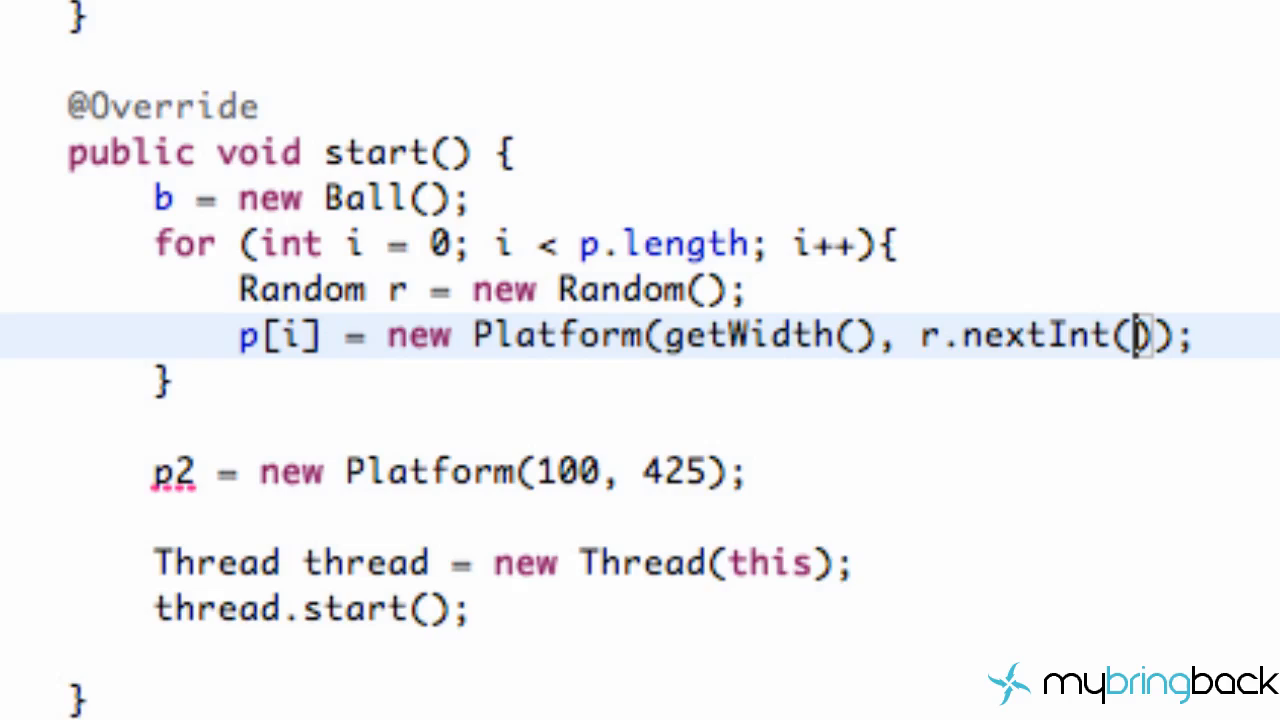
text(400)
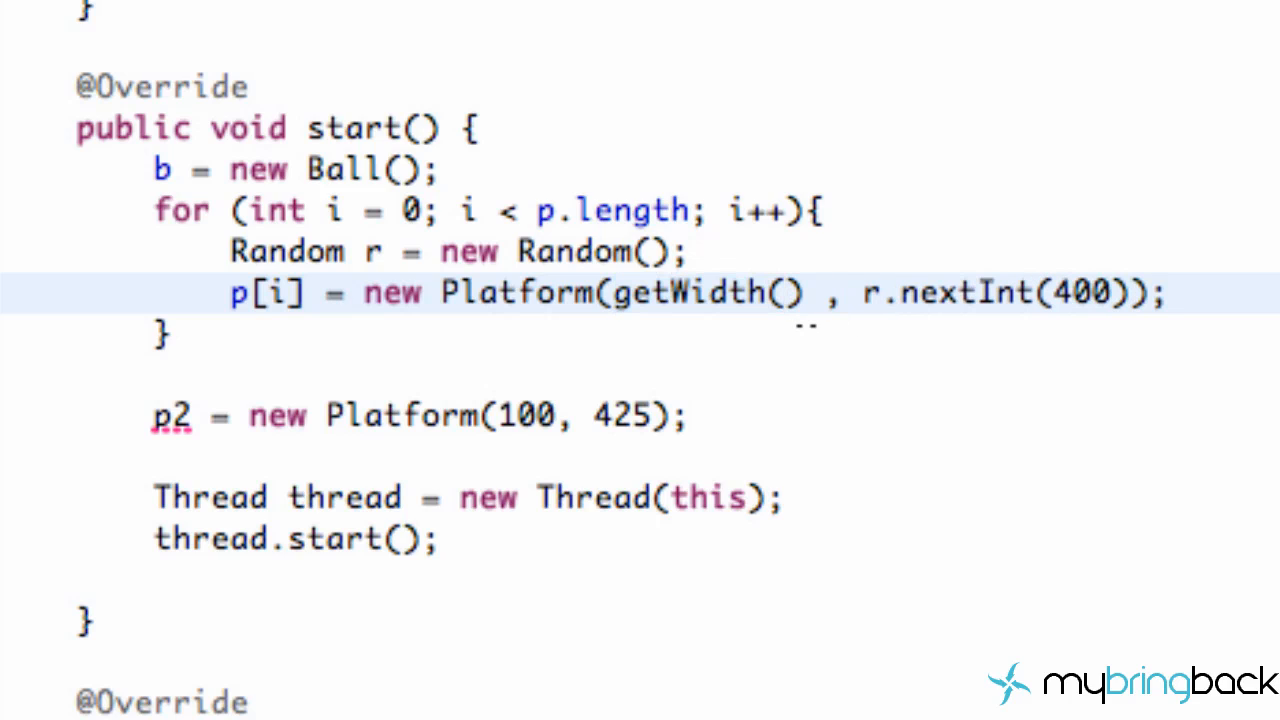
Add '+ 200 * i' to the x argument to space the platforms.
text(+ 200)
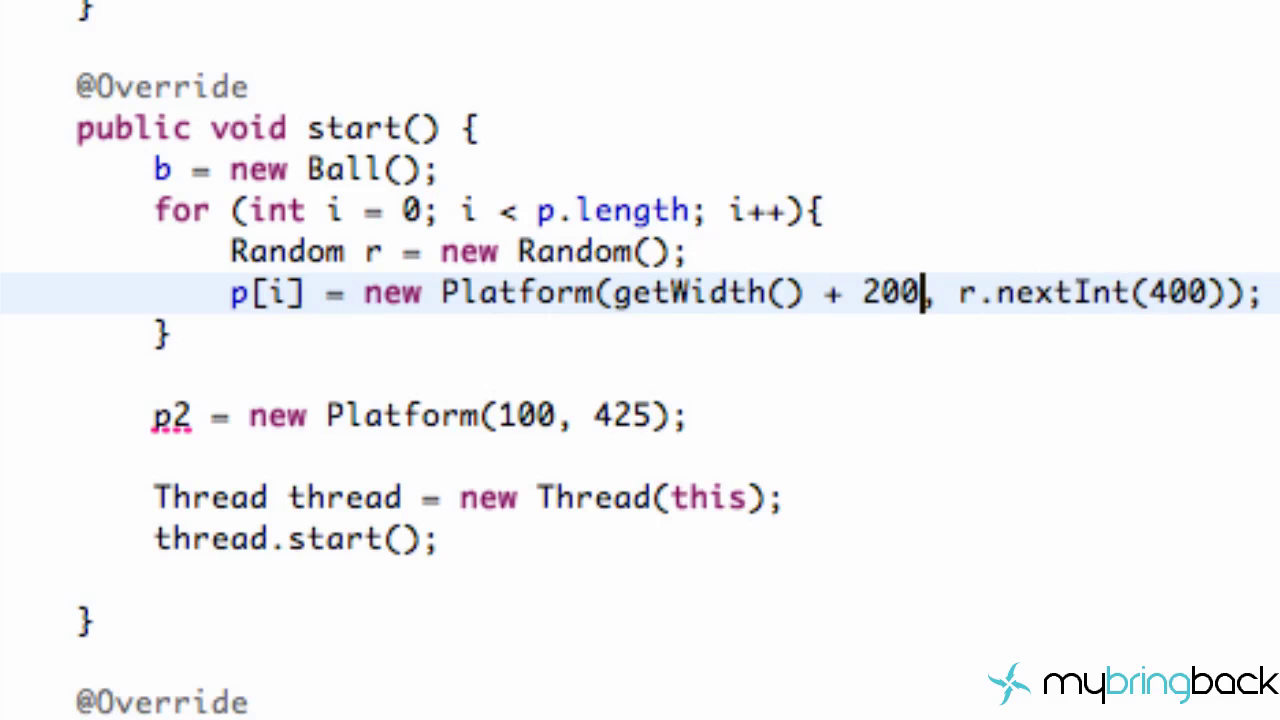
text(* i)
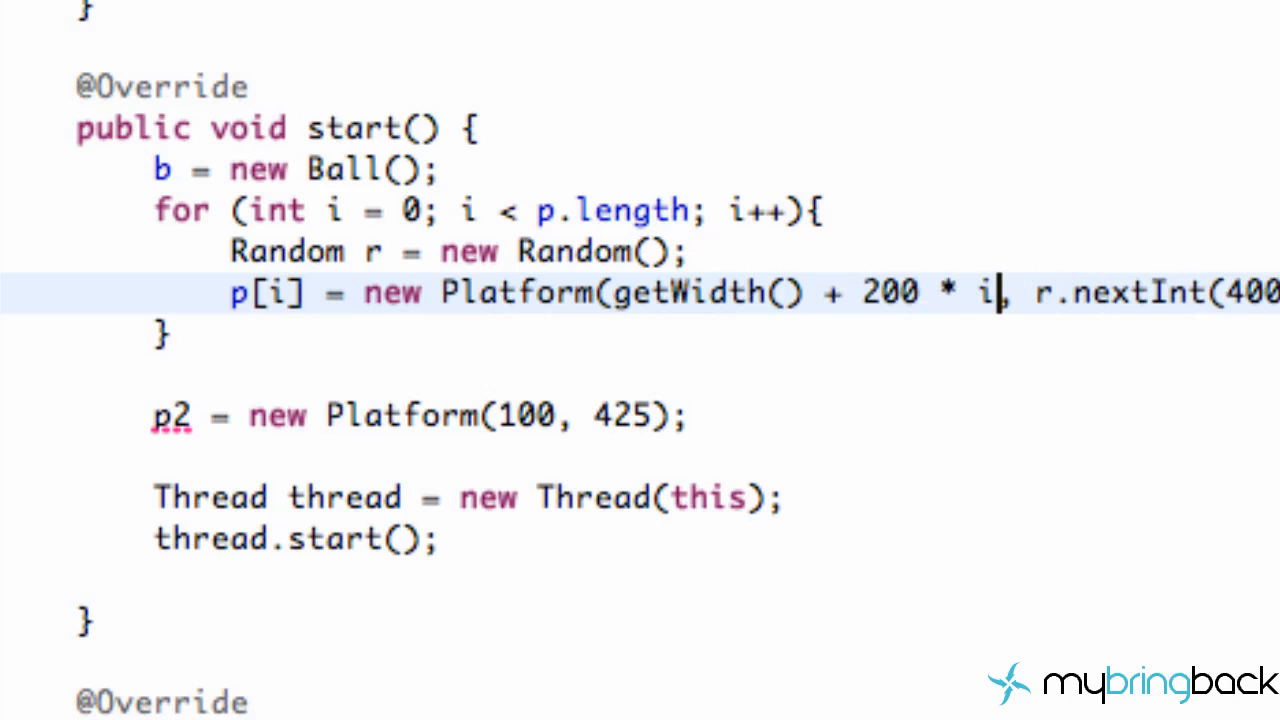
double_click(337, 210)
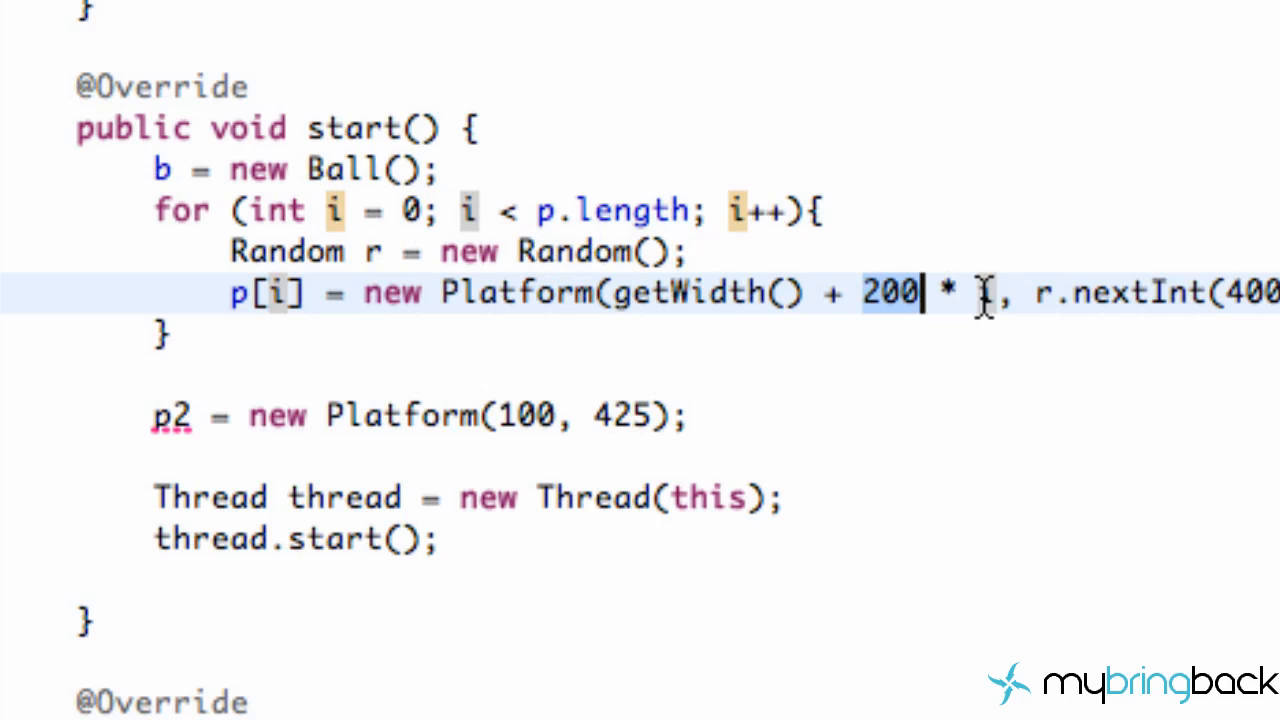
text(i)
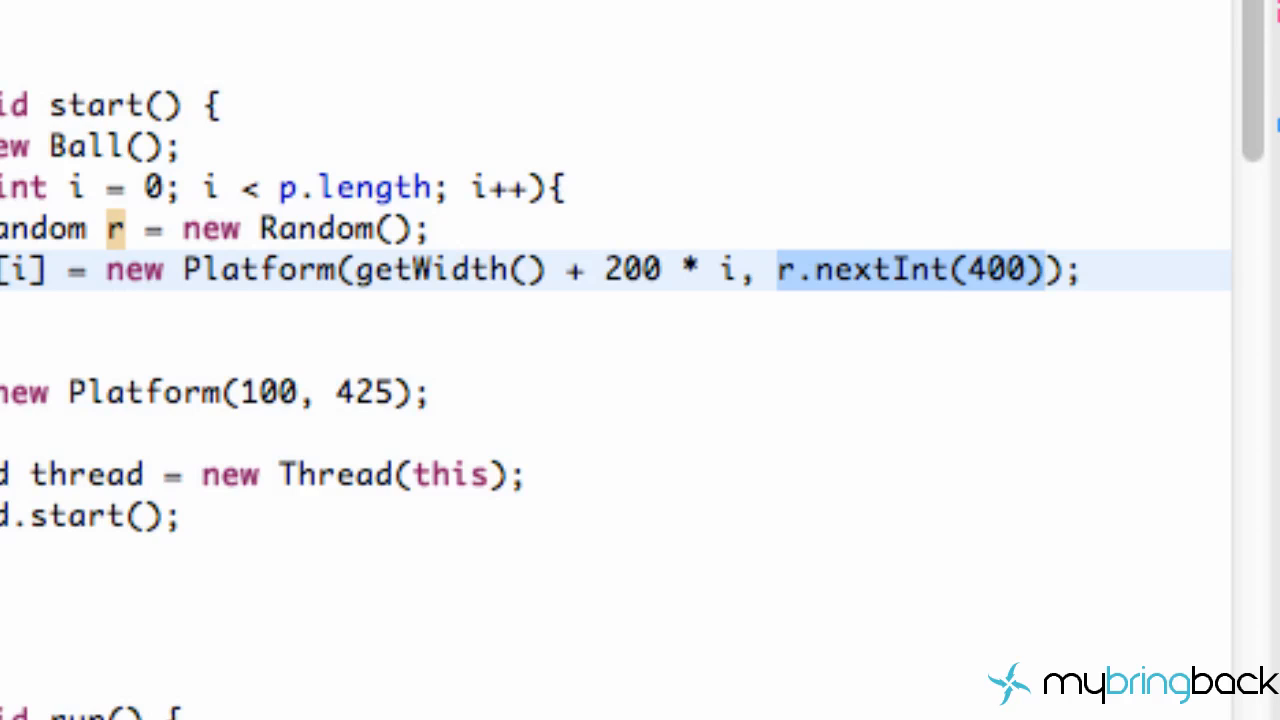
Rewrite the y argument as getHeight() - 40 - r.nextInt(400).
click(1045, 270)
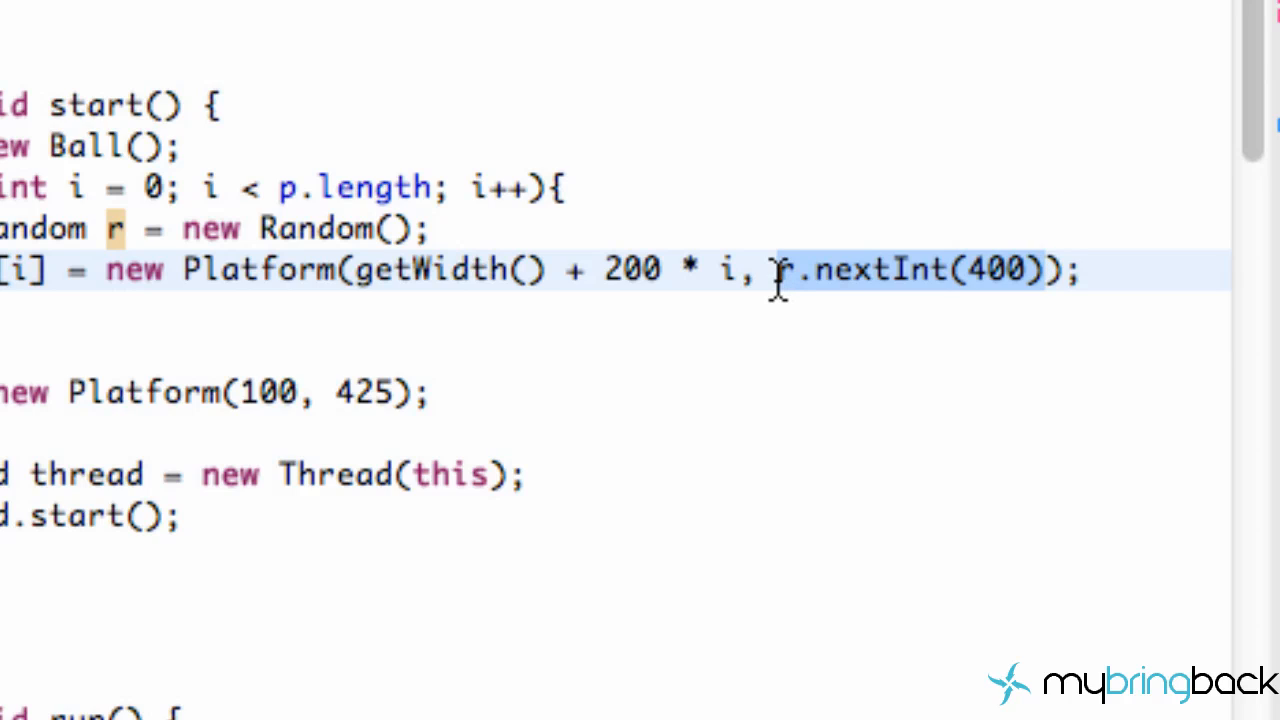
text(g)
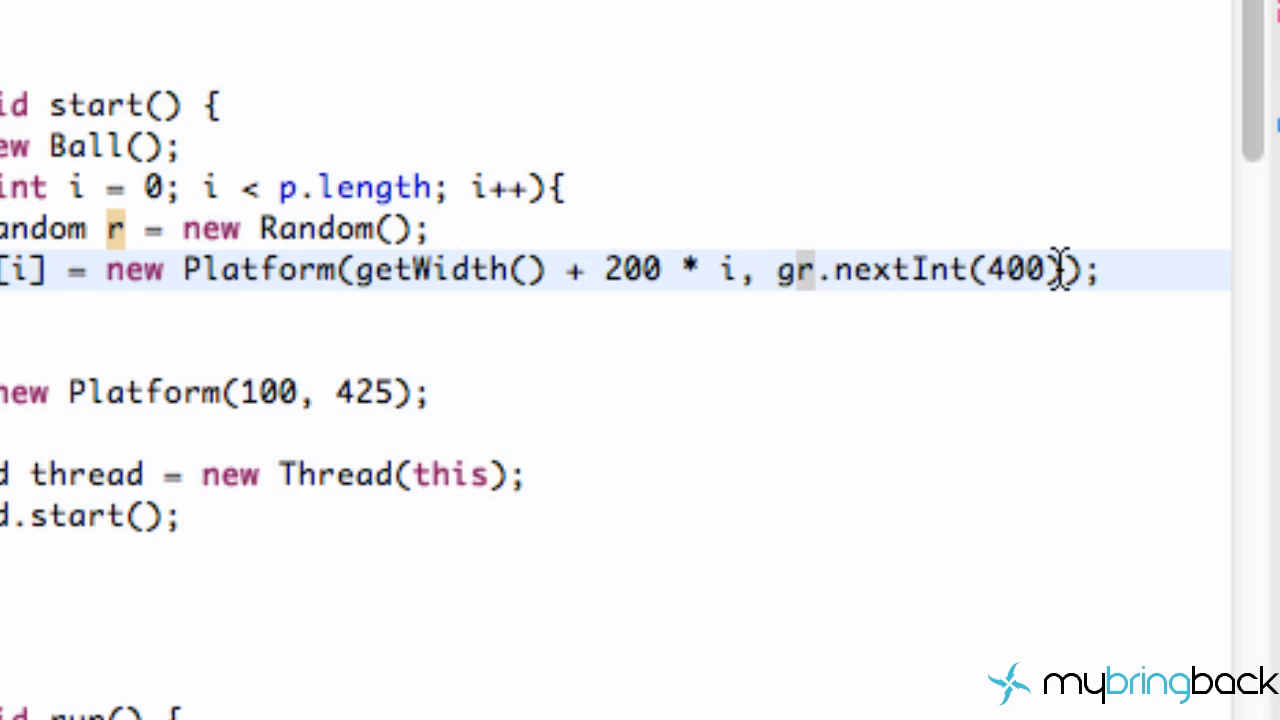
text(getHeight)
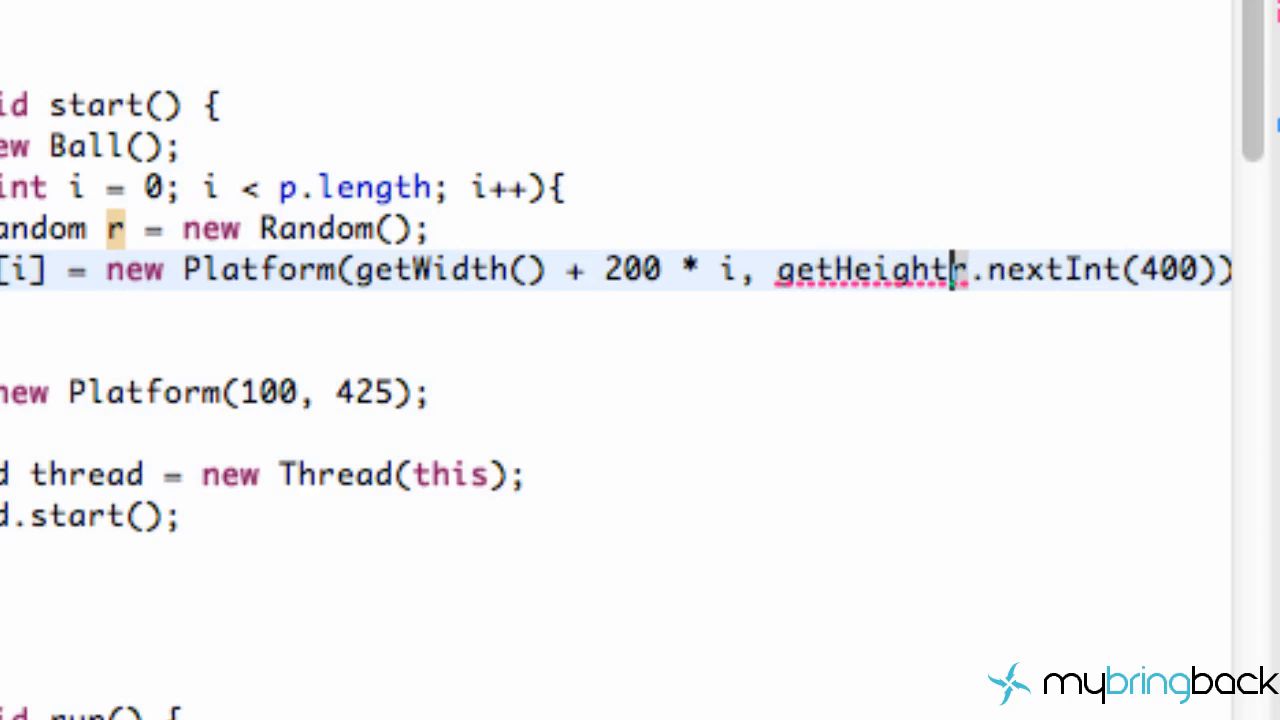
text(().)
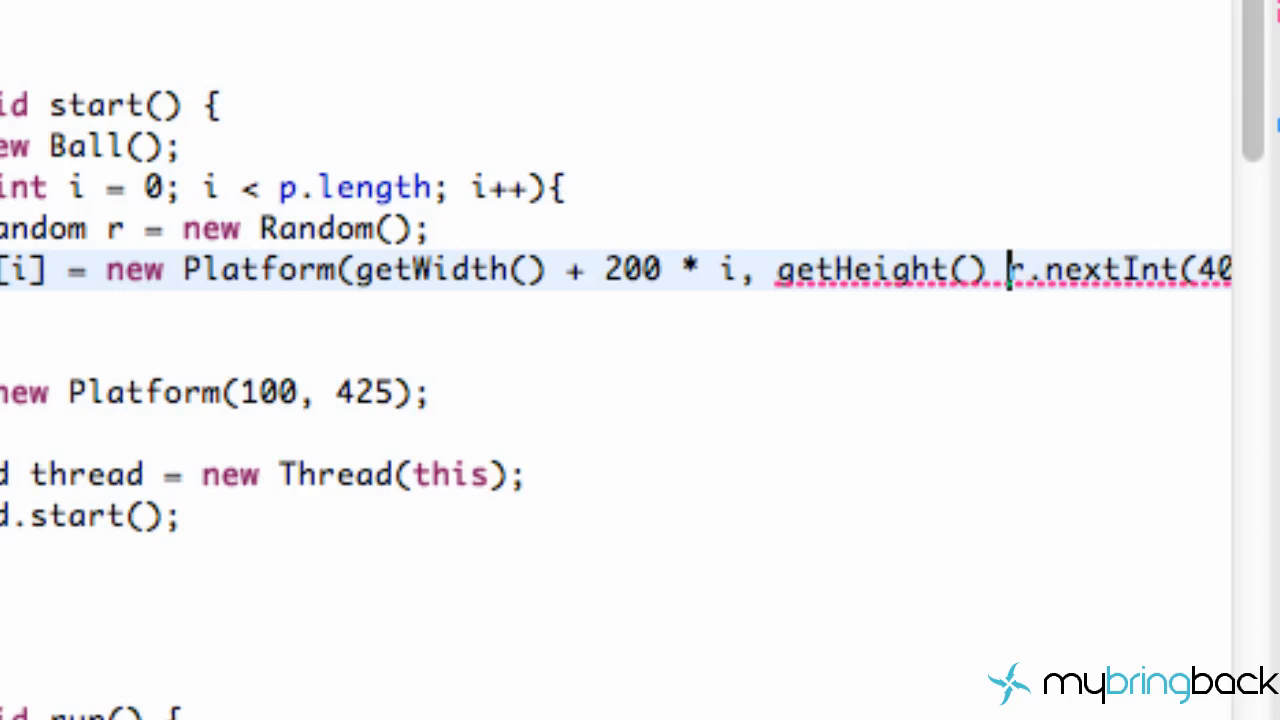
text(-)
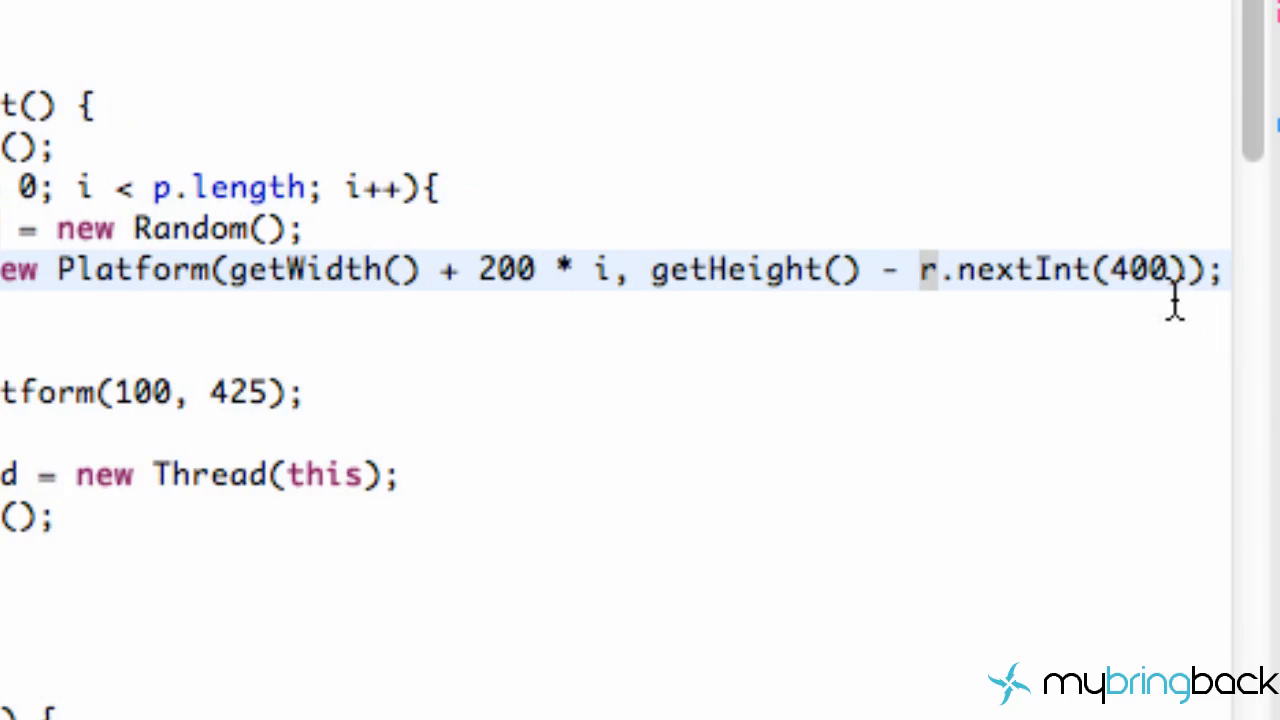
click(922, 268)
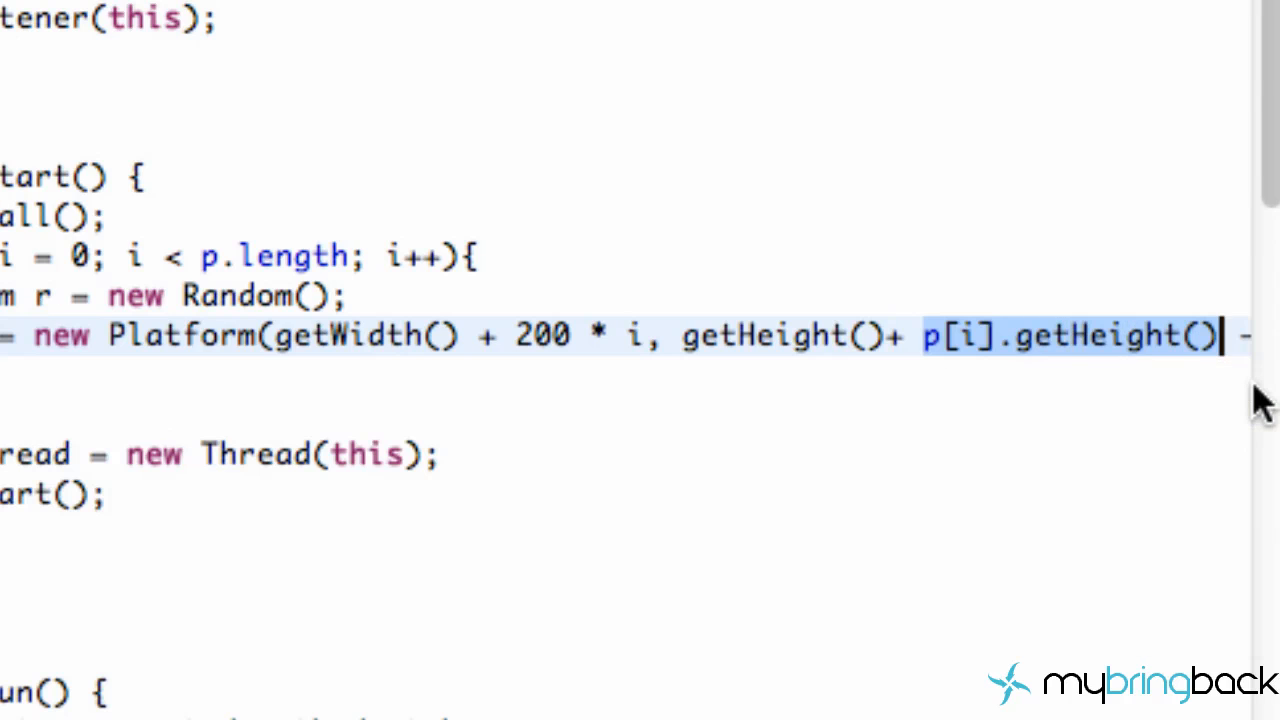
text(40 - r.nextInt(400)
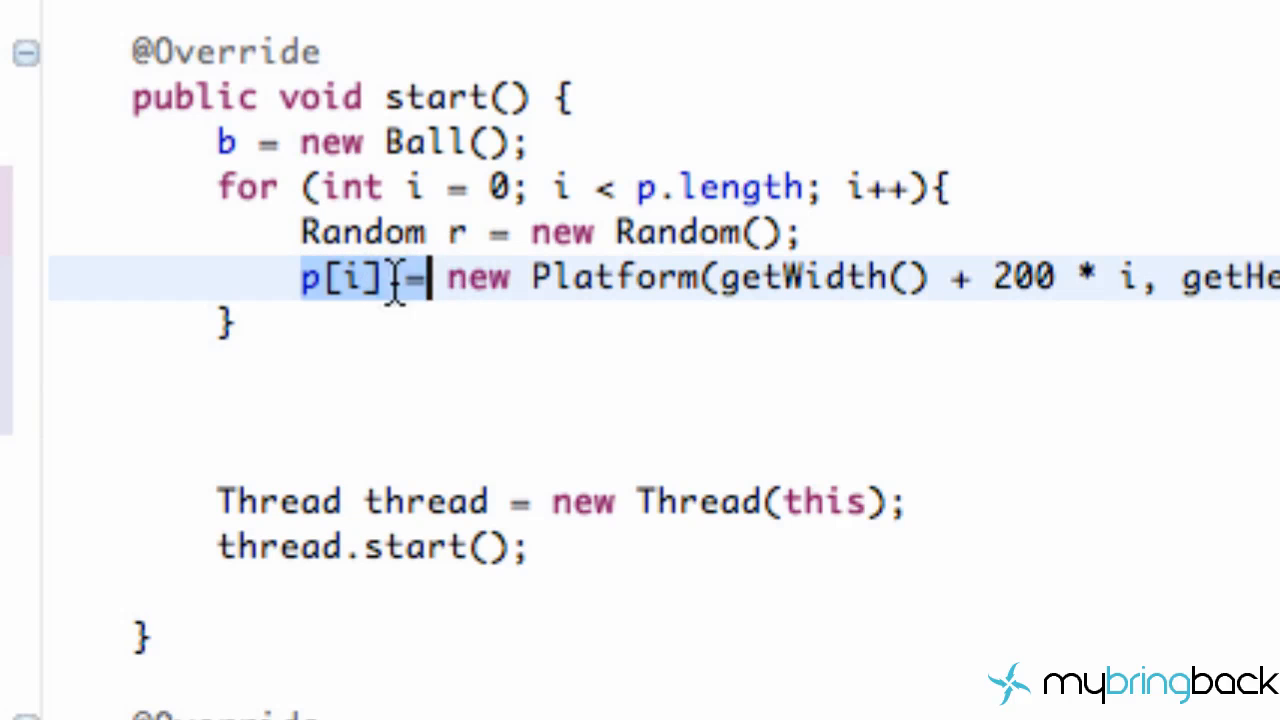
click(640, 370)
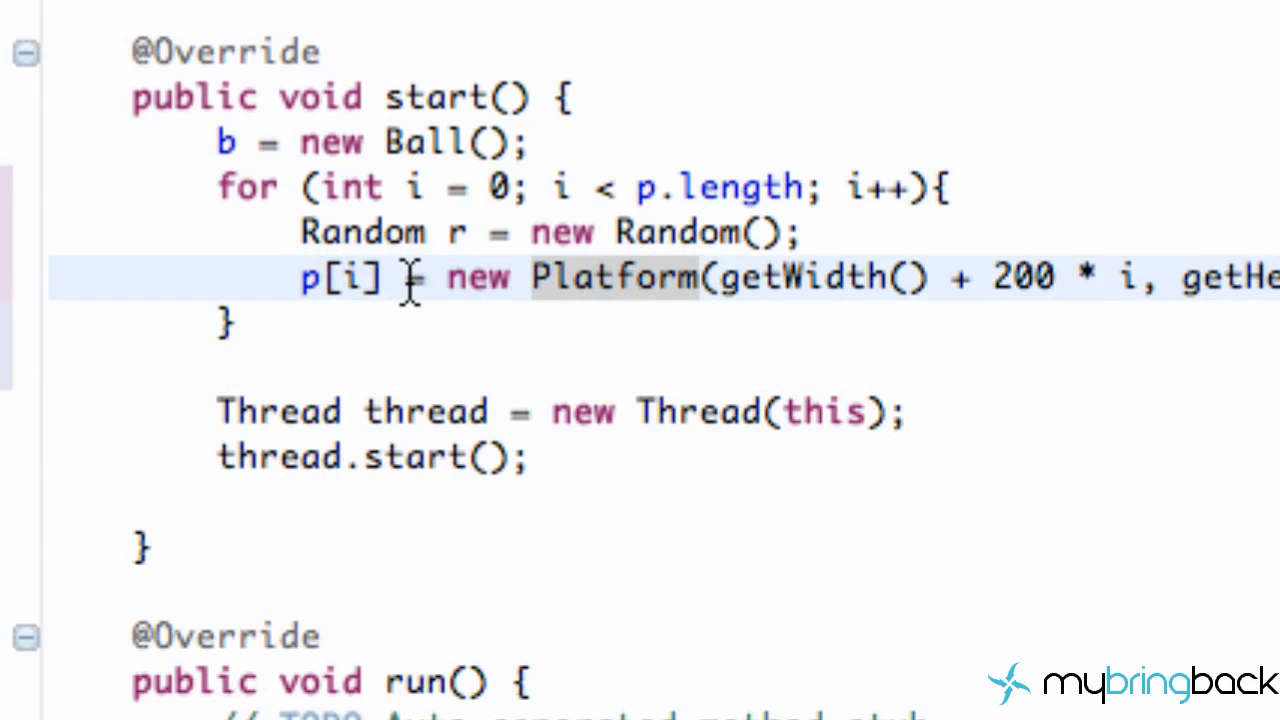
mouse_move(480, 277)
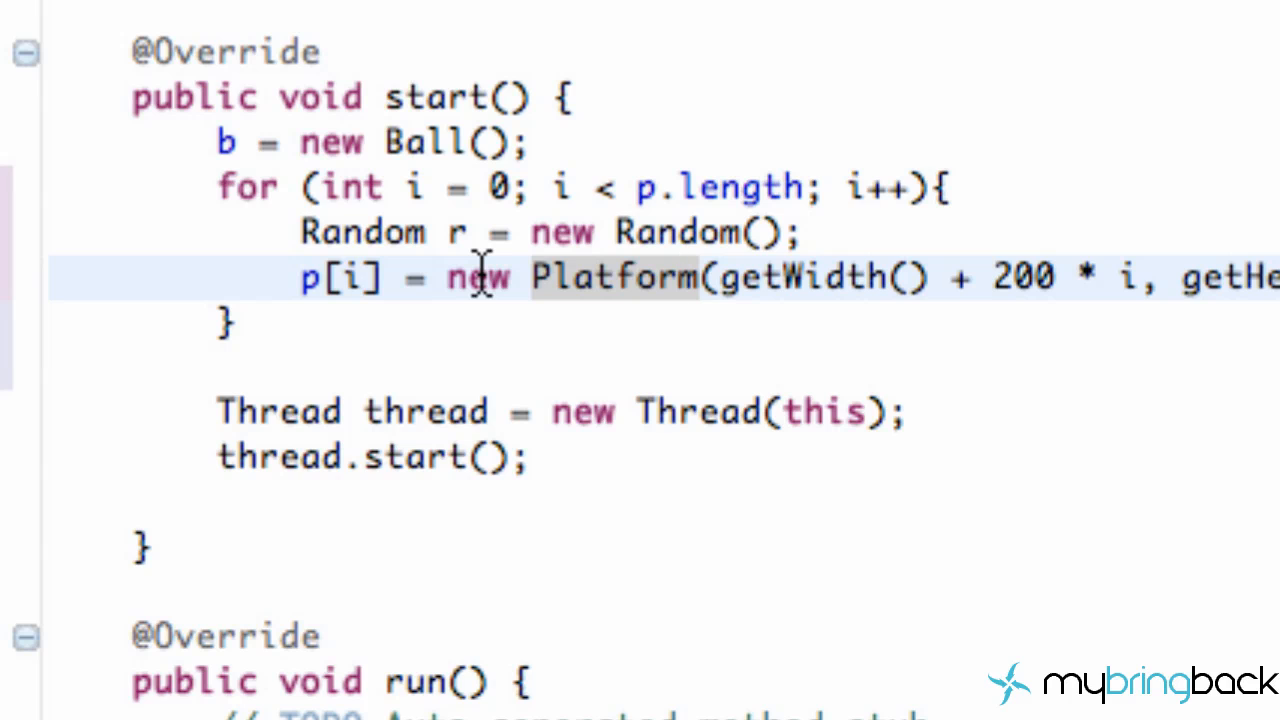
mouse_move(600, 543)
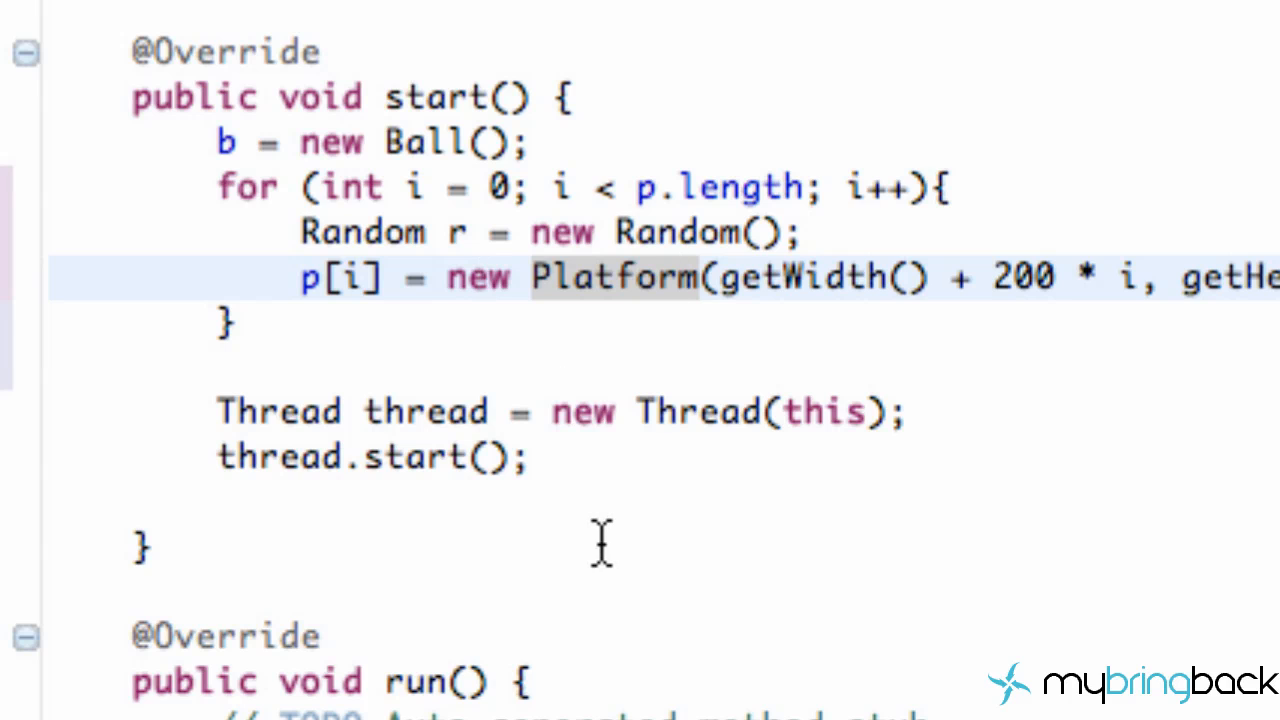
Wrap the update call in run() in a for loop over p.length.
scroll(down, 3)
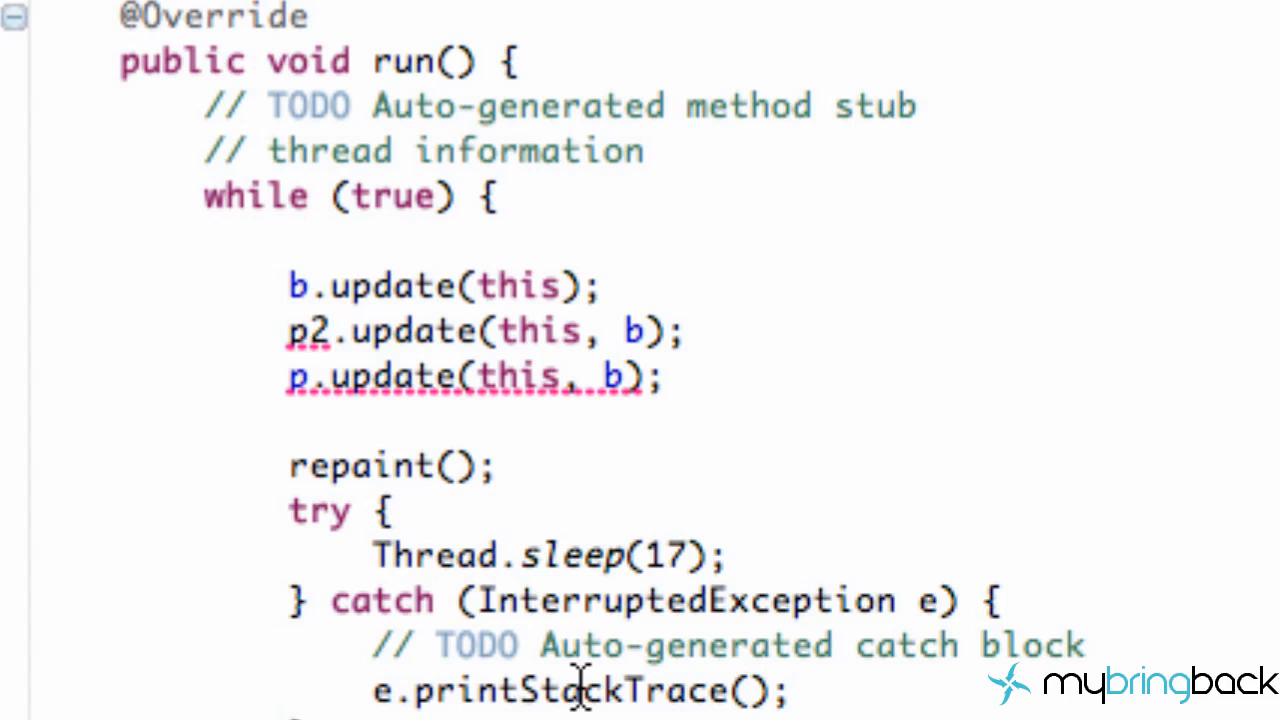
mouse_move(290, 330)
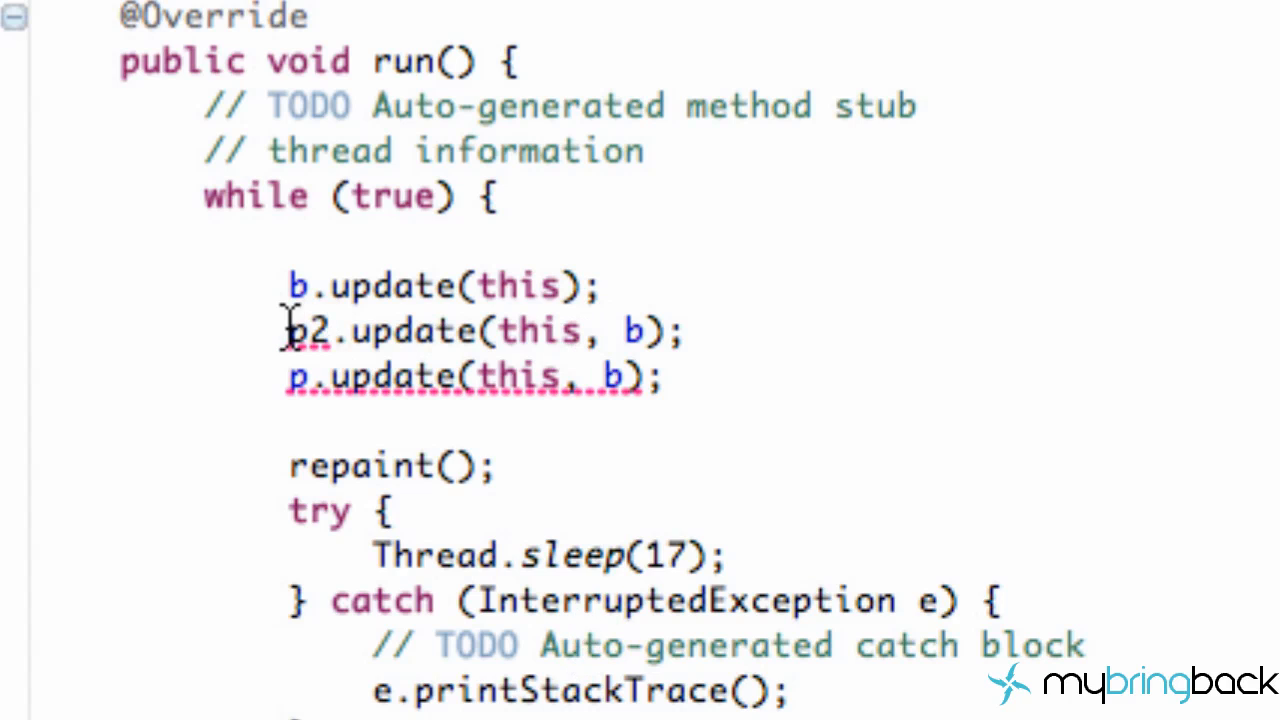
click(685, 331)
text(for)
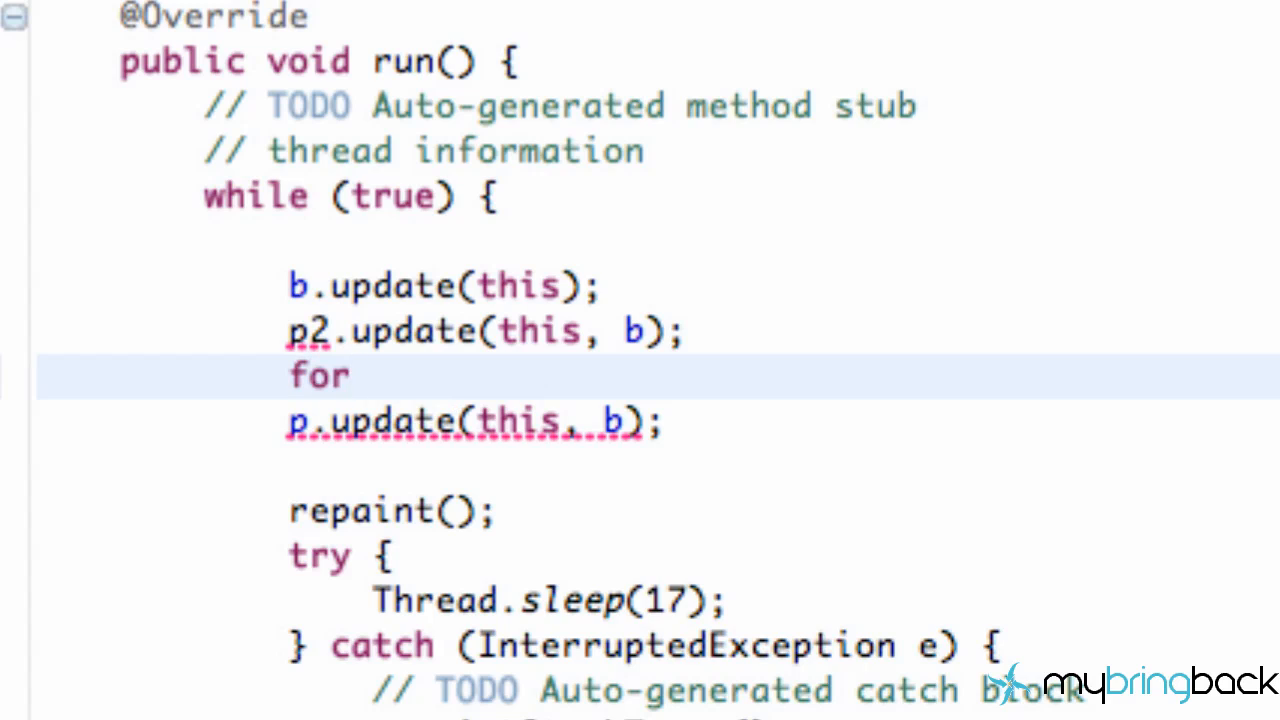
text(())
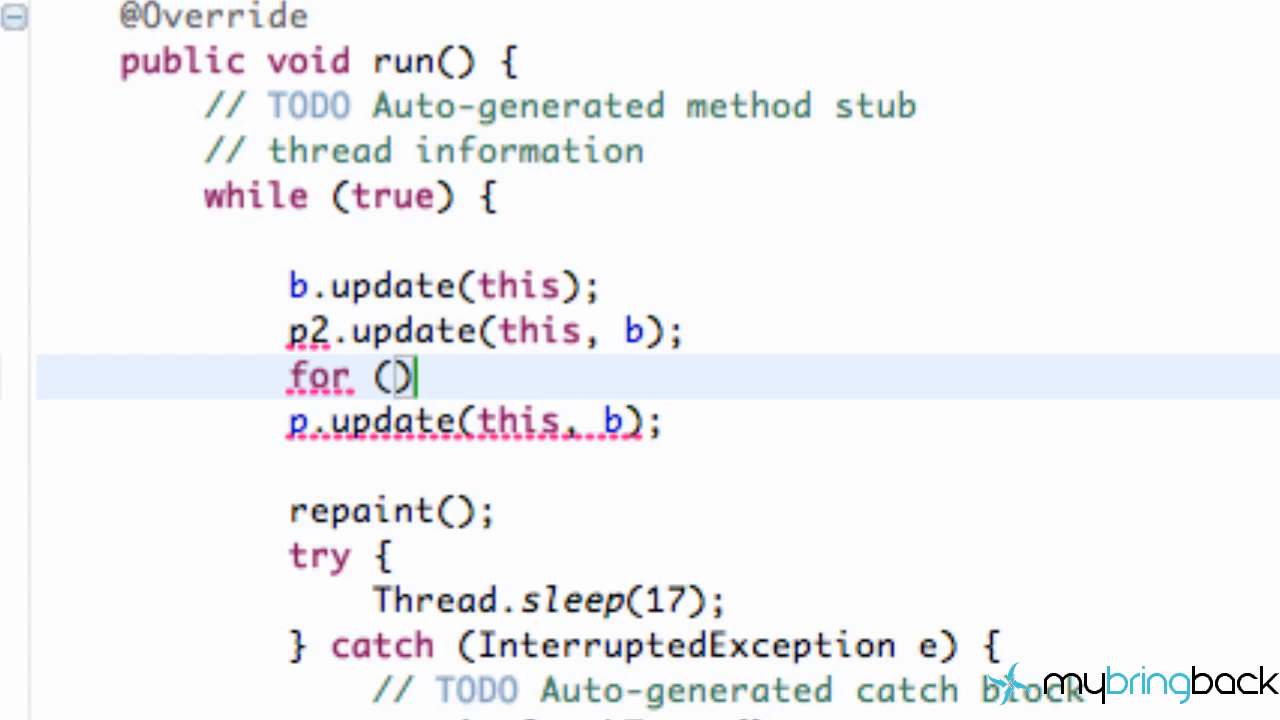
text(int i  = 0;)
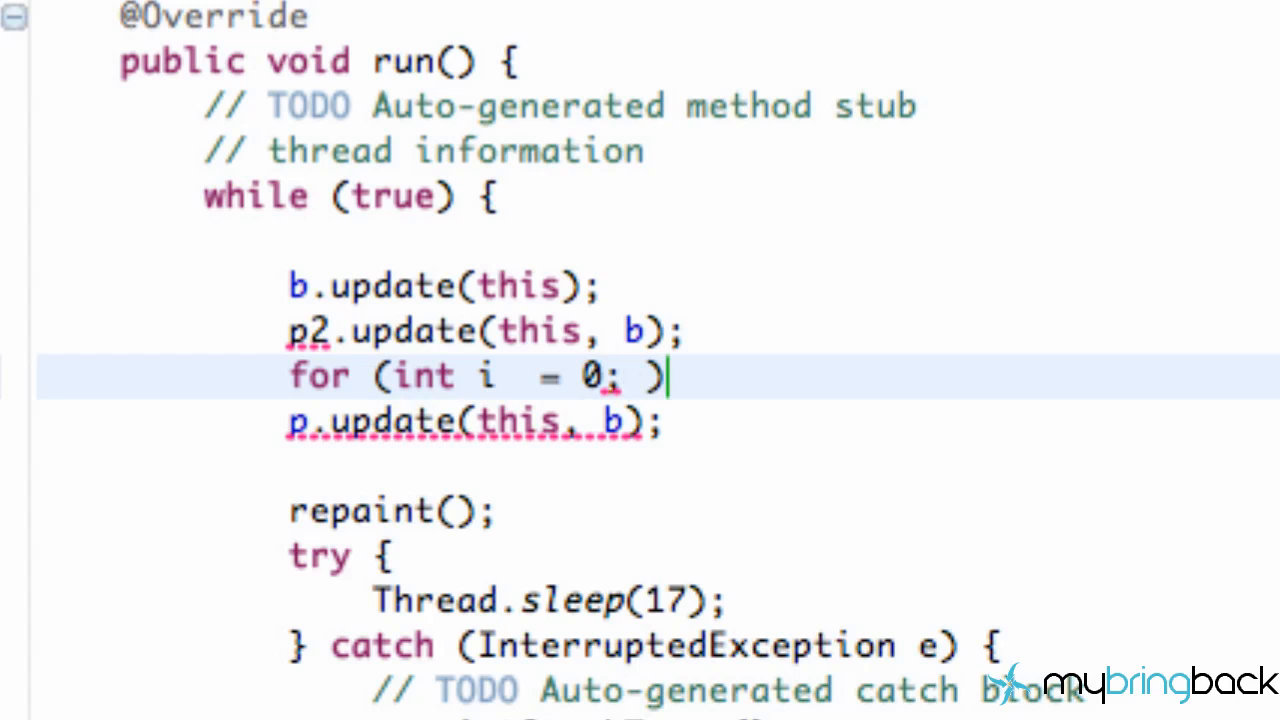
text(i< pl)
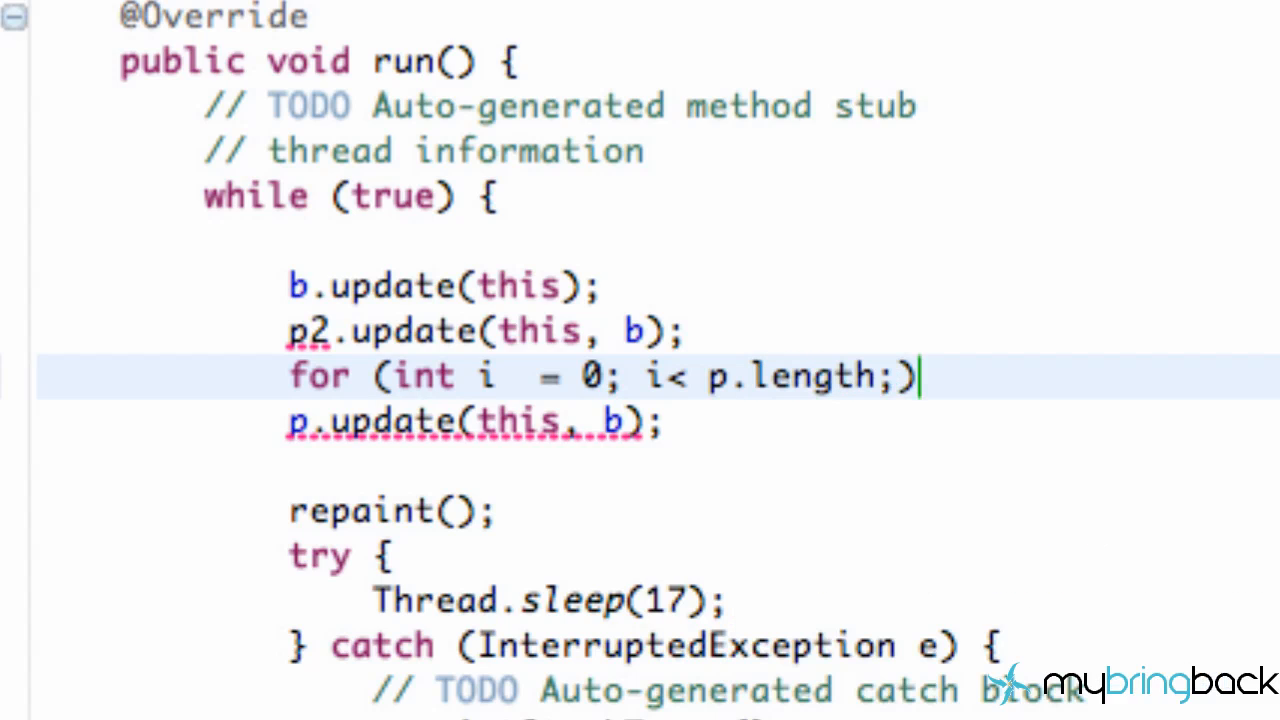
text(i__)
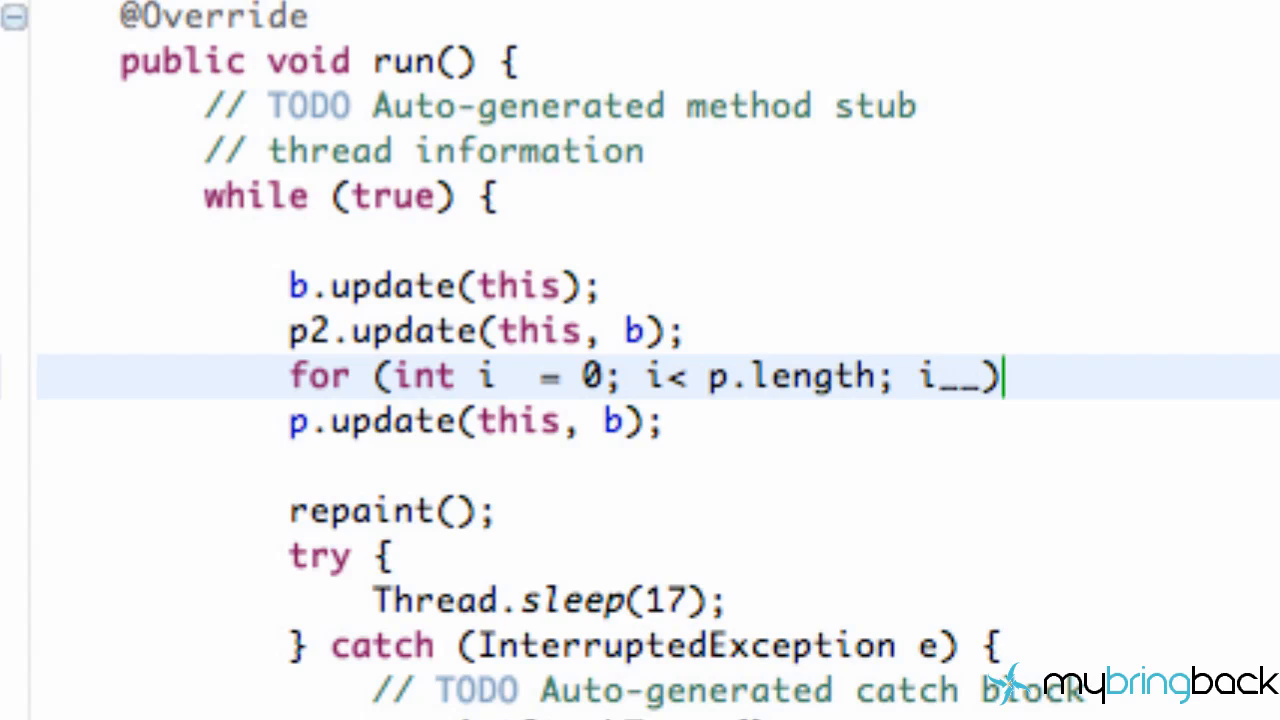
text(++)
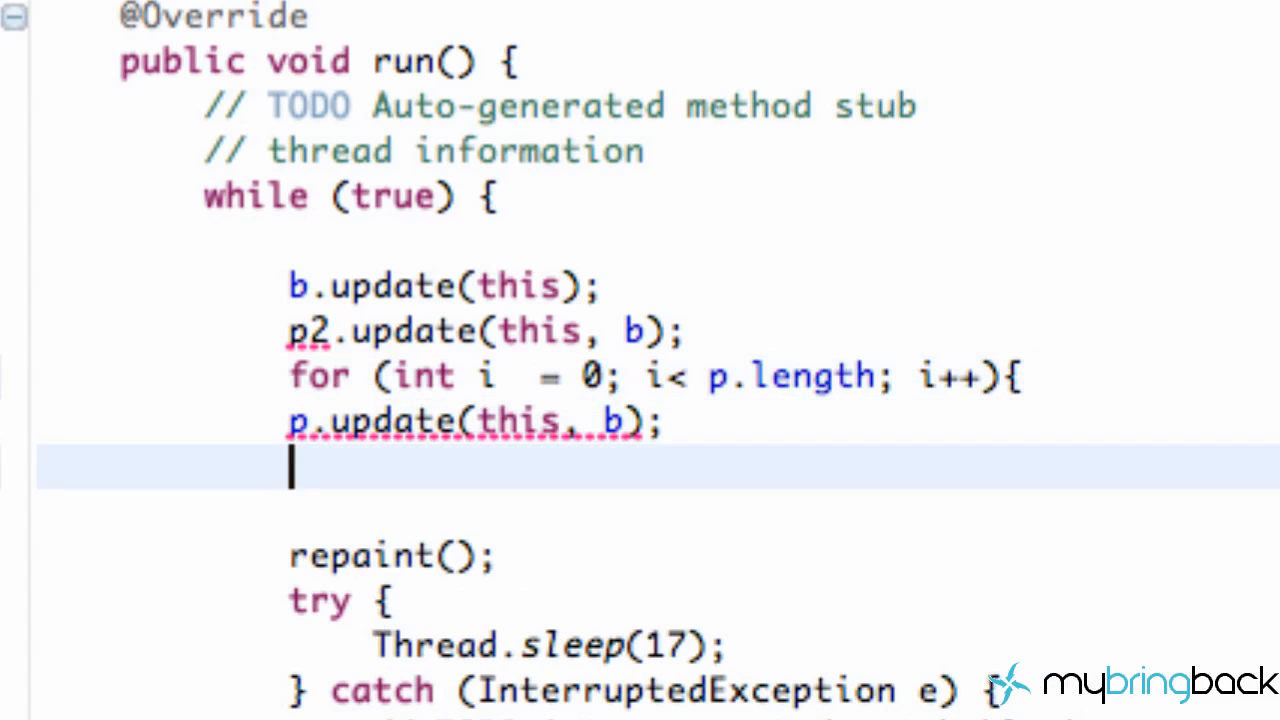
text(})
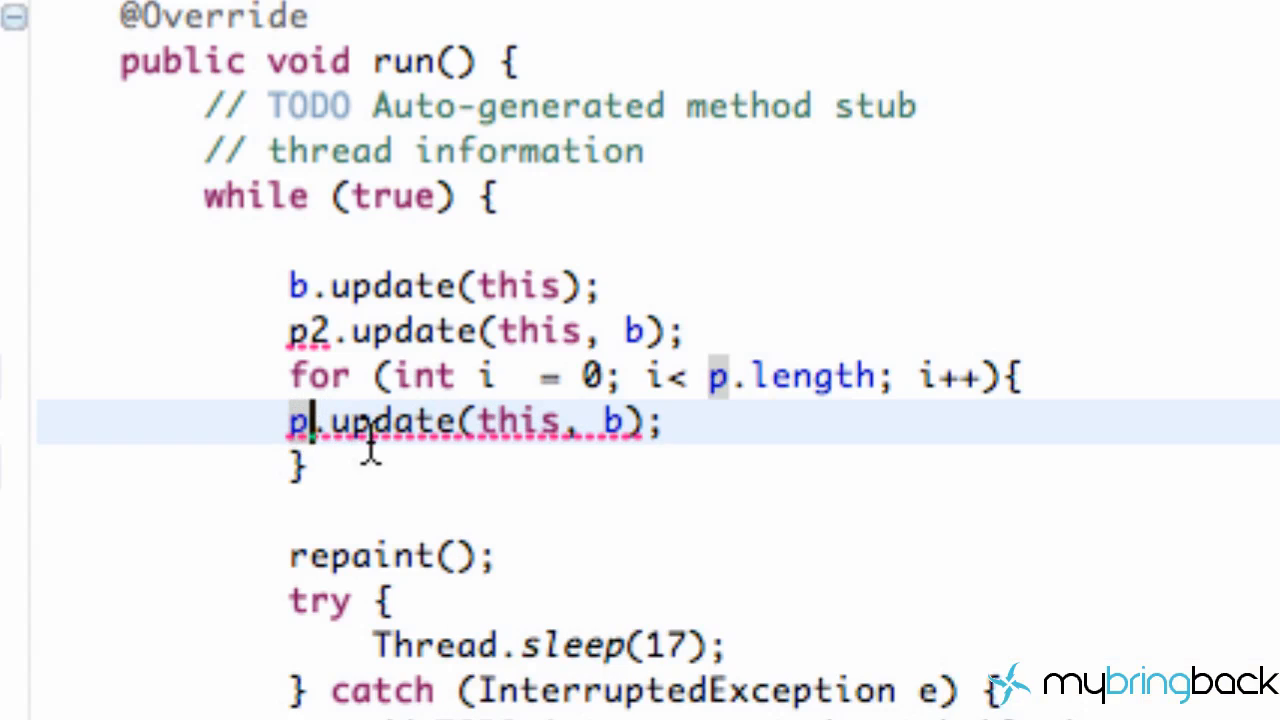
Call p[i].update(this, b), remove the p2.update line, and select the loop.
text([])
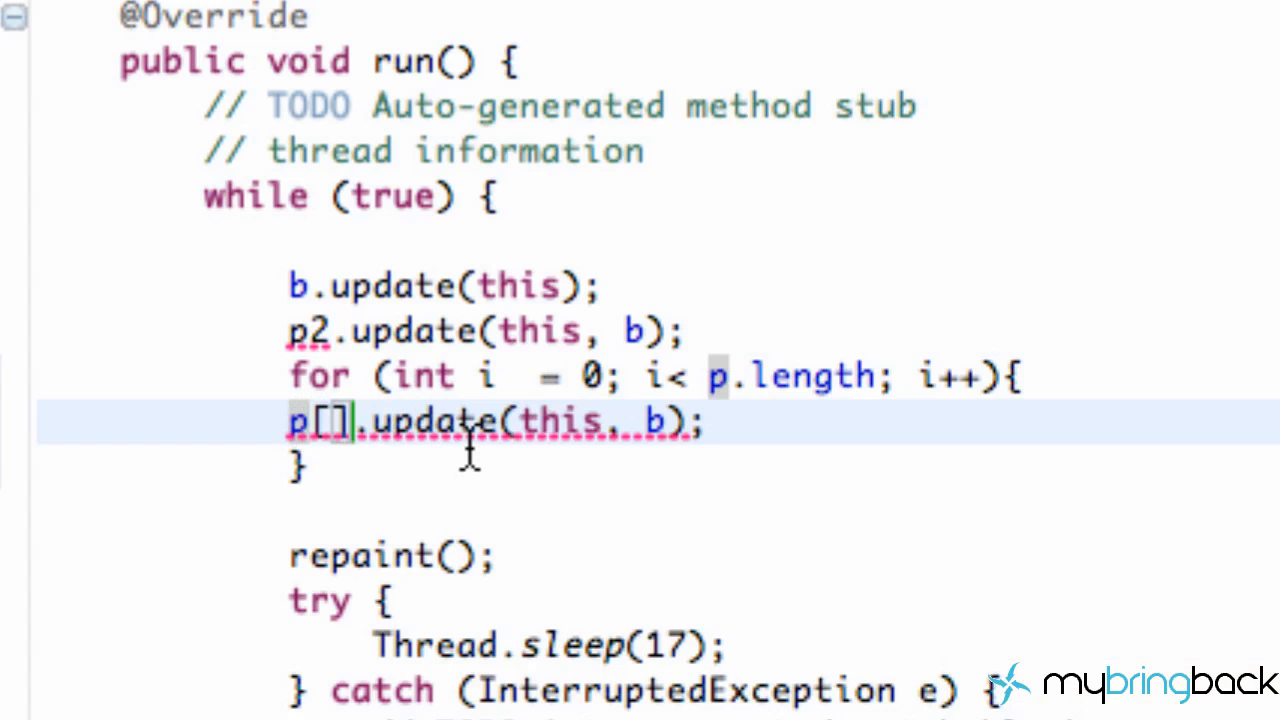
text(i)
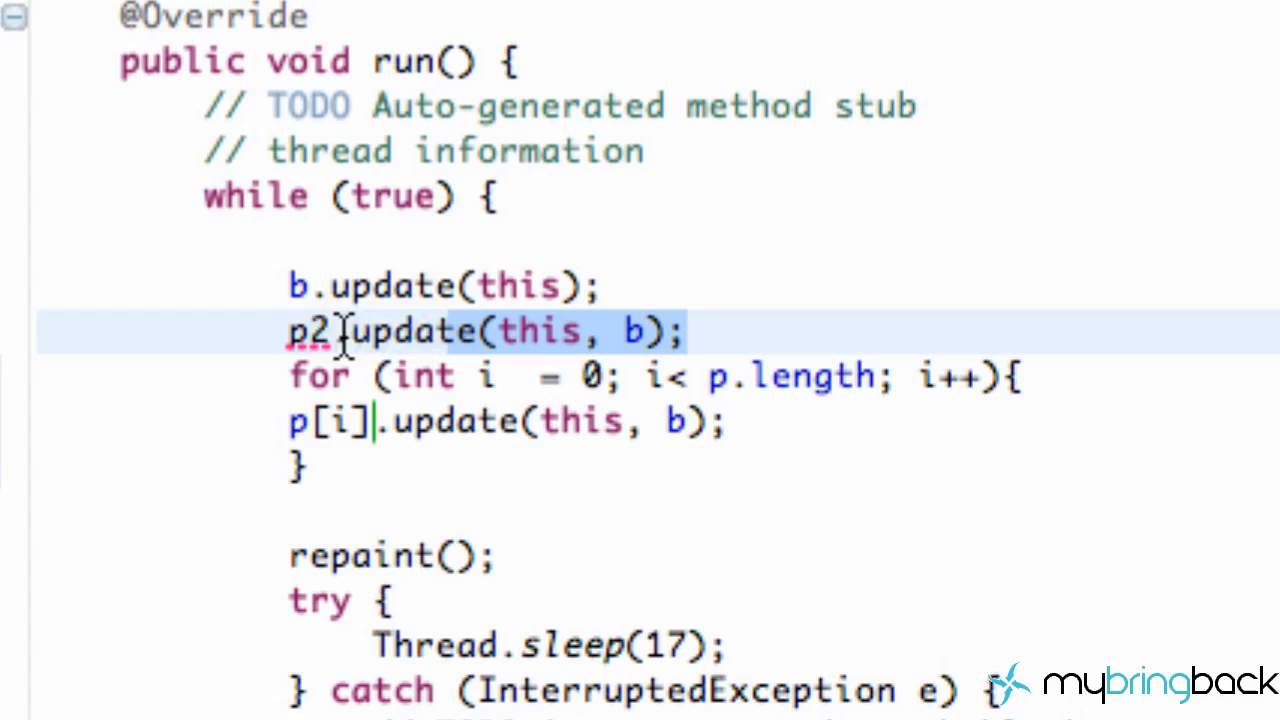
key(Delete)
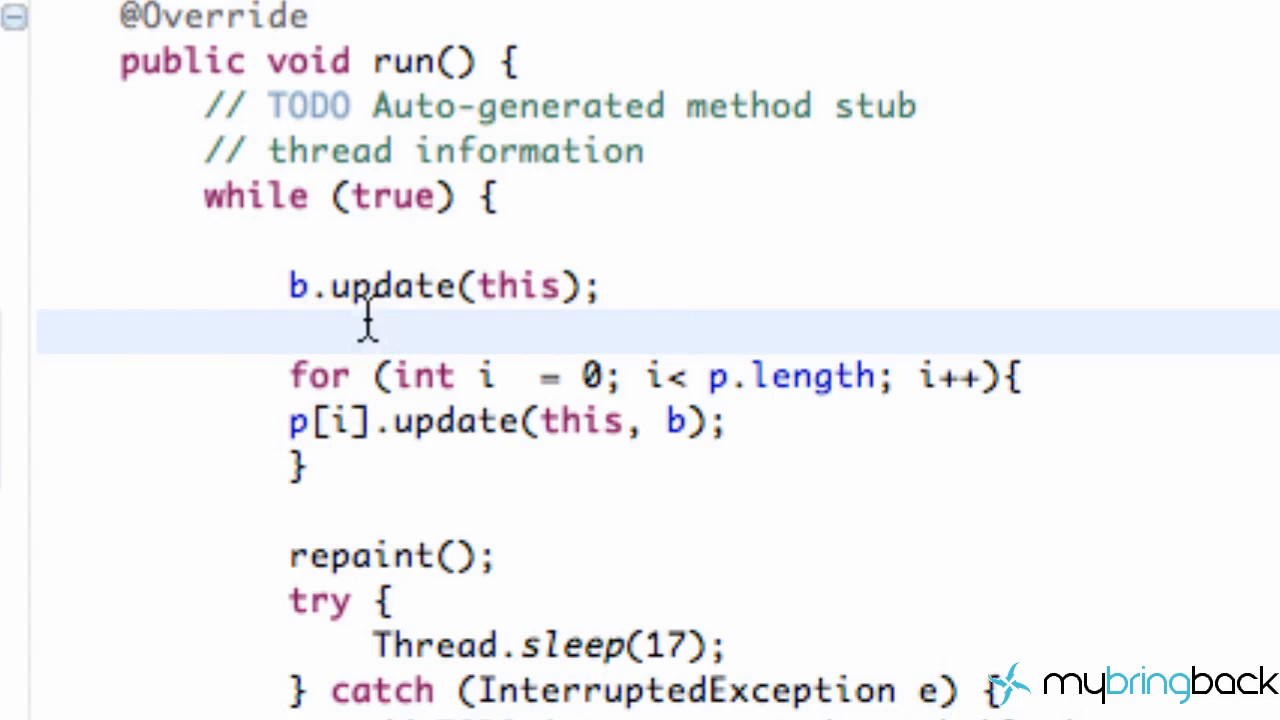
drag(370, 325, 525, 495)
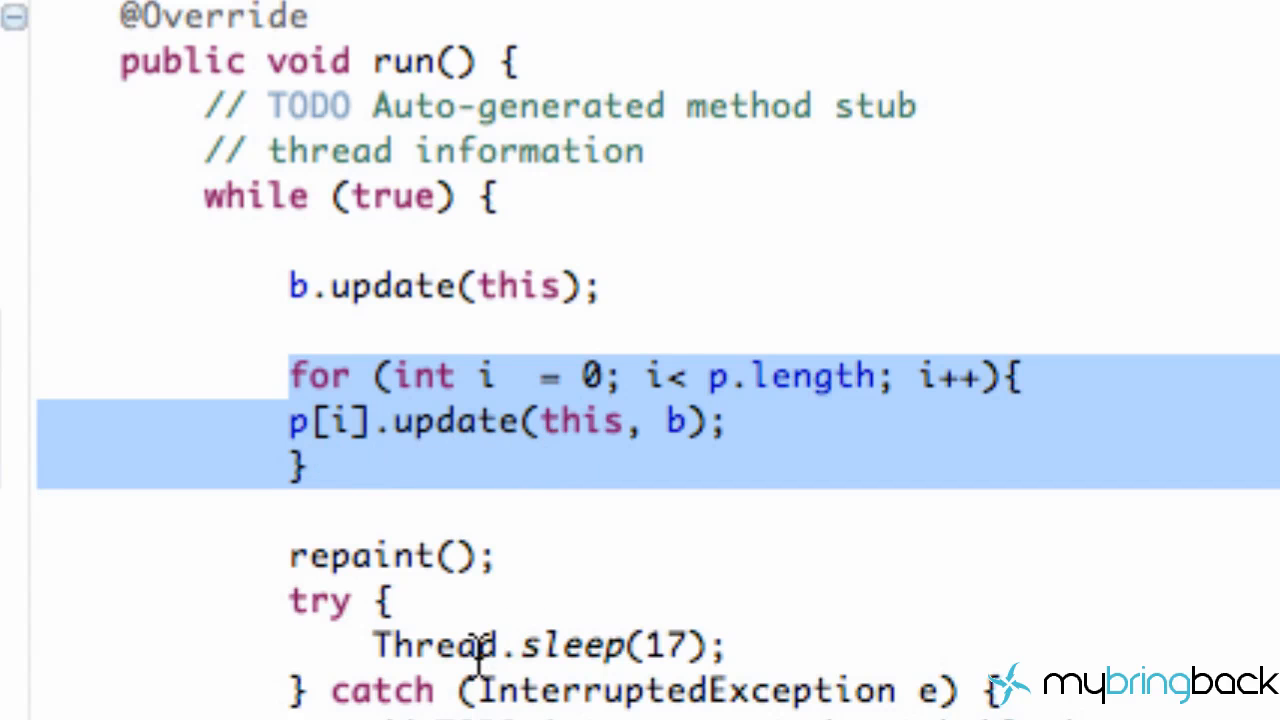
Paste the loop into paint() and change its call to p[i].paint(g).
scroll(up, 3)
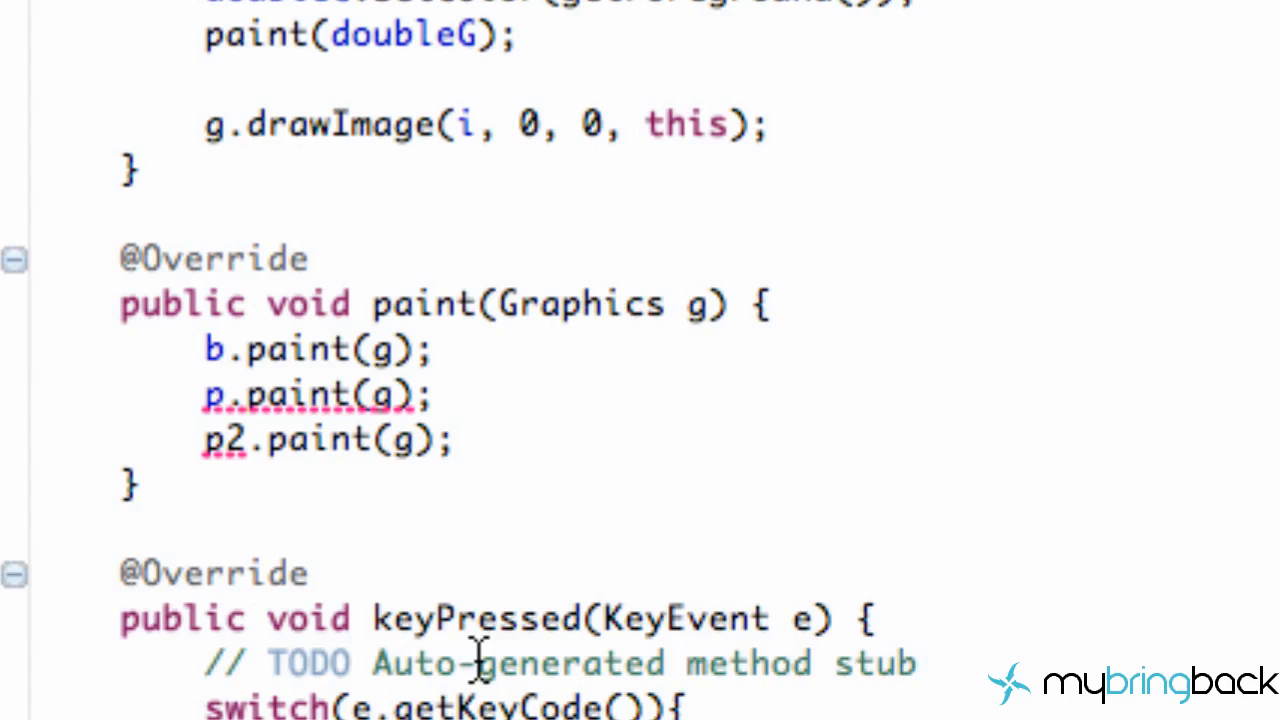
scroll(down, 3)
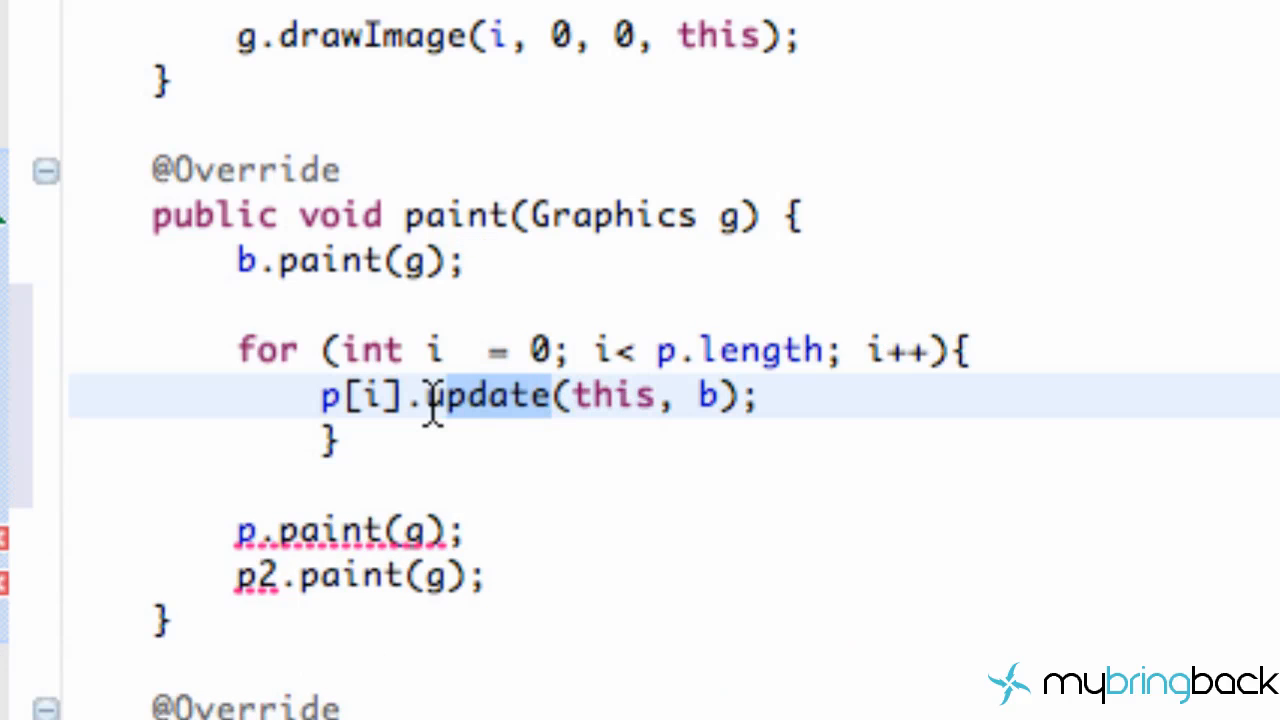
text(paint)
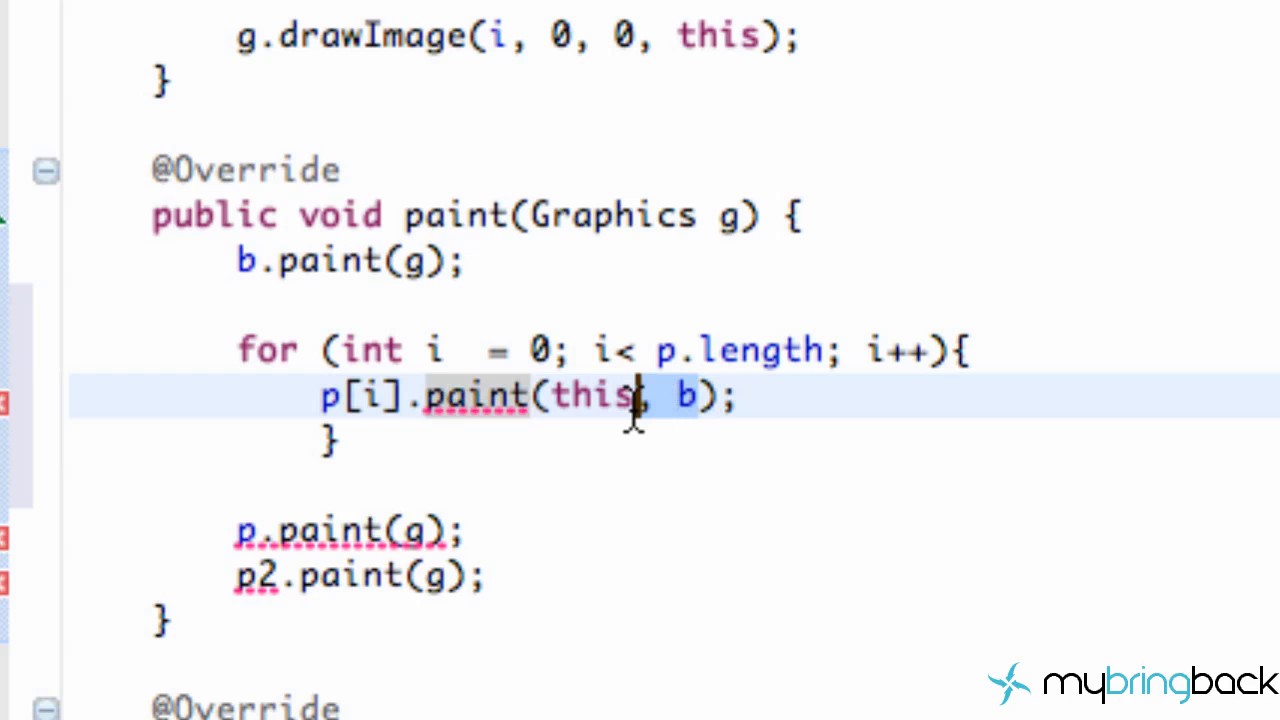
text(g)
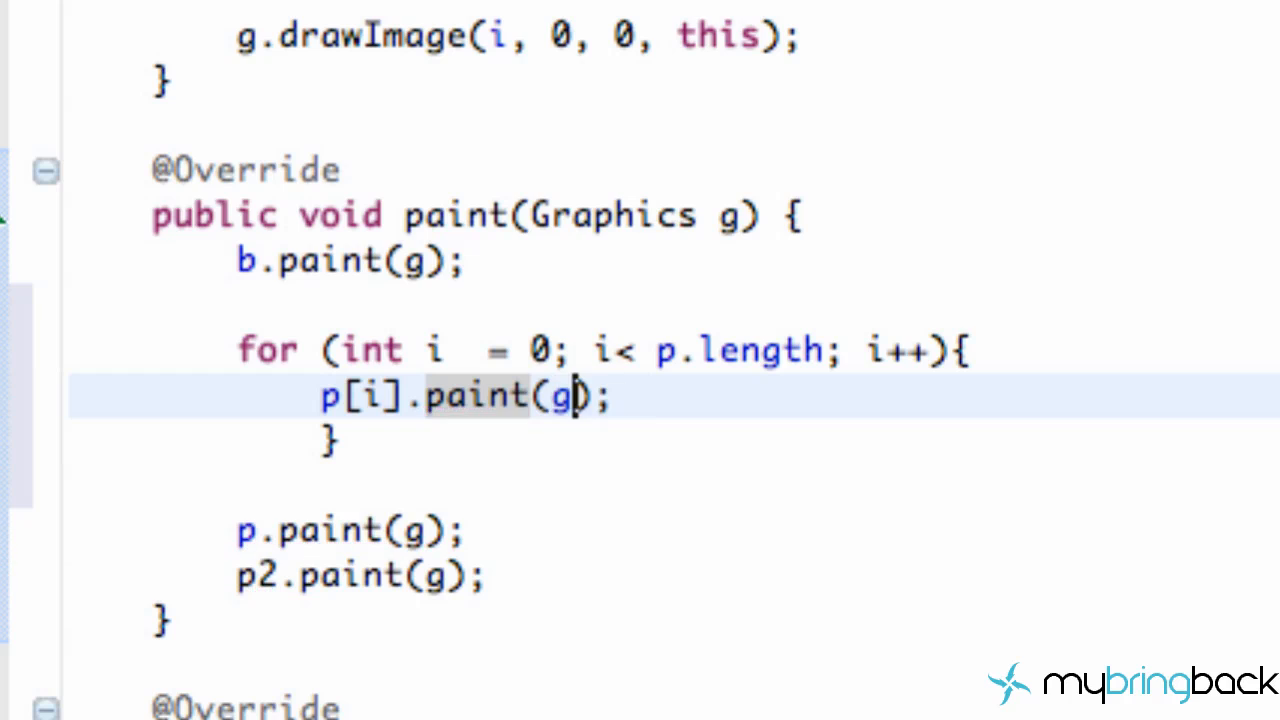
Delete the old p.paint and p2.paint lines.
click(490, 575)
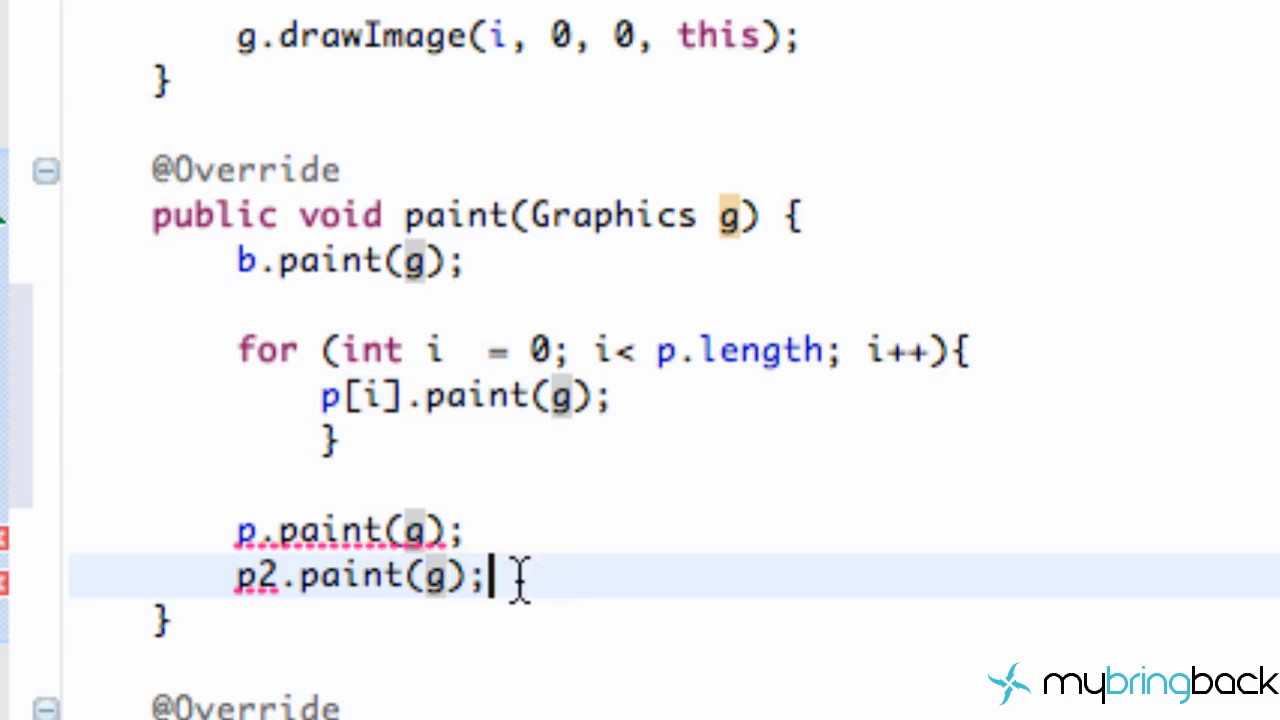
drag(485, 575, 235, 530)
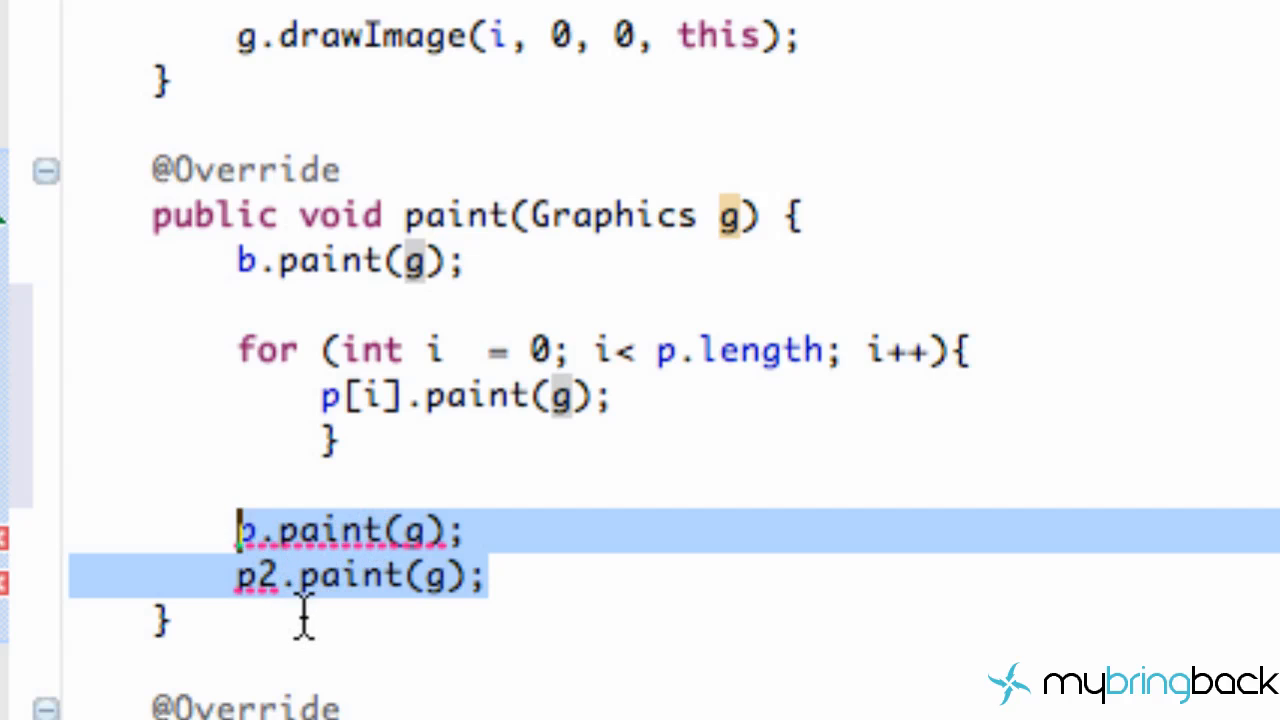
key(Delete)
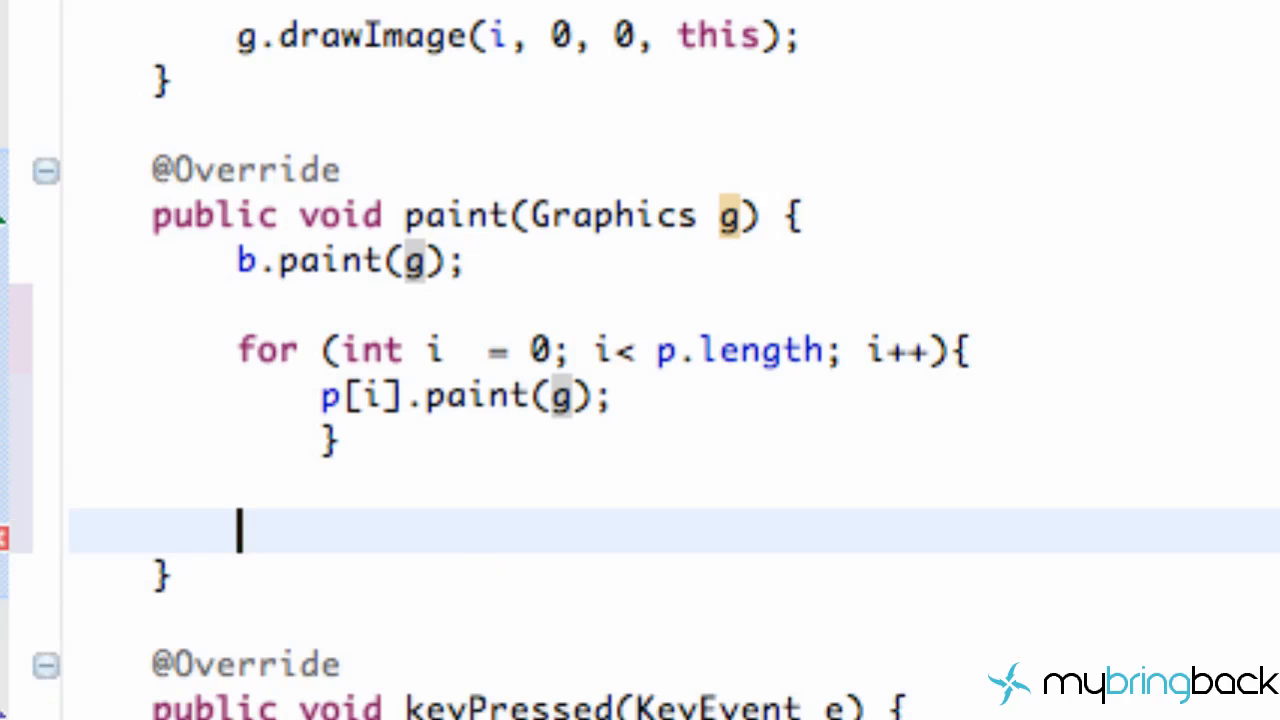